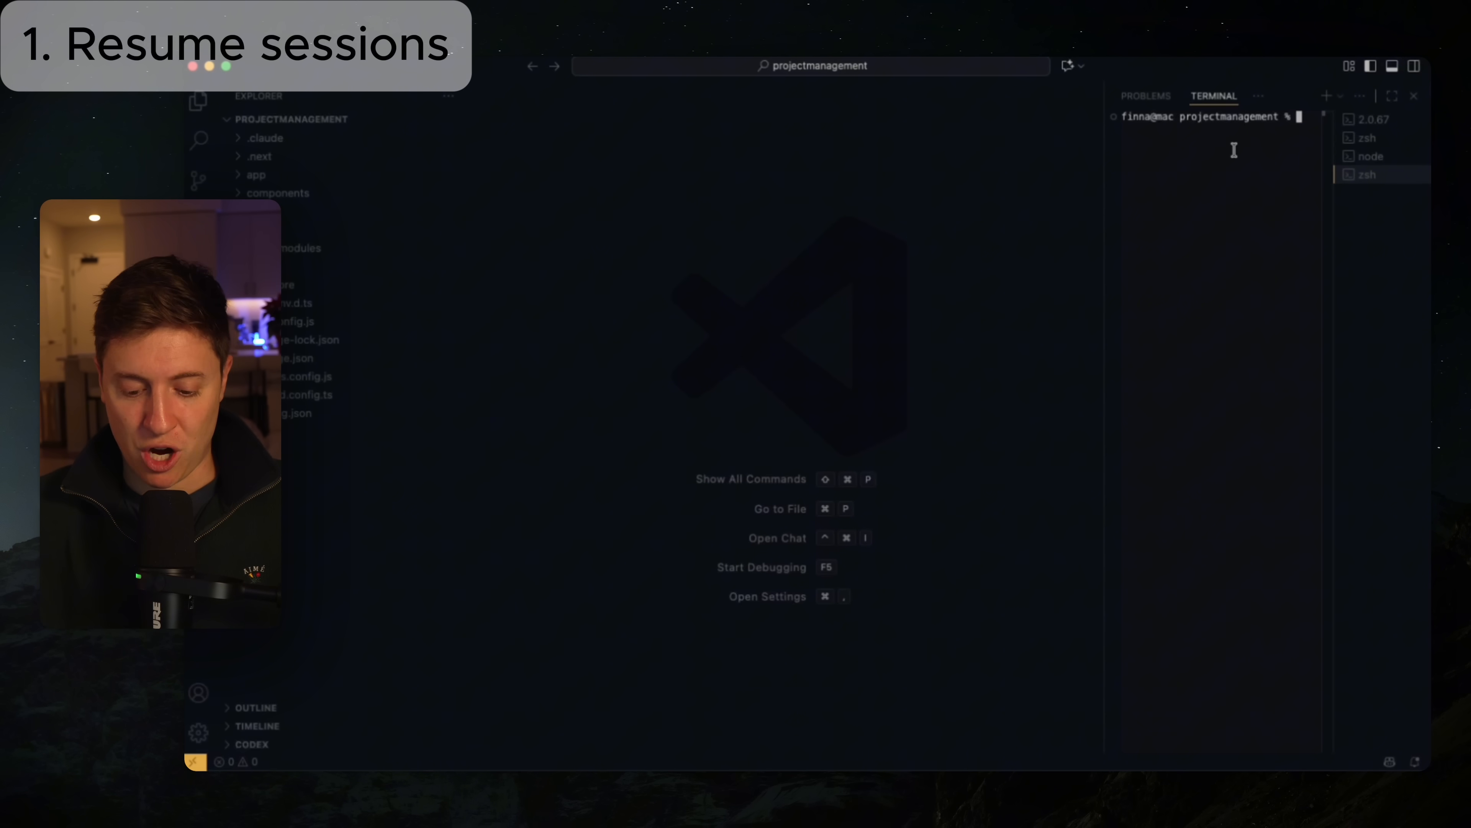
Begin typing 'claude --' at the zsh prompt for the resume command.
type("claude --")
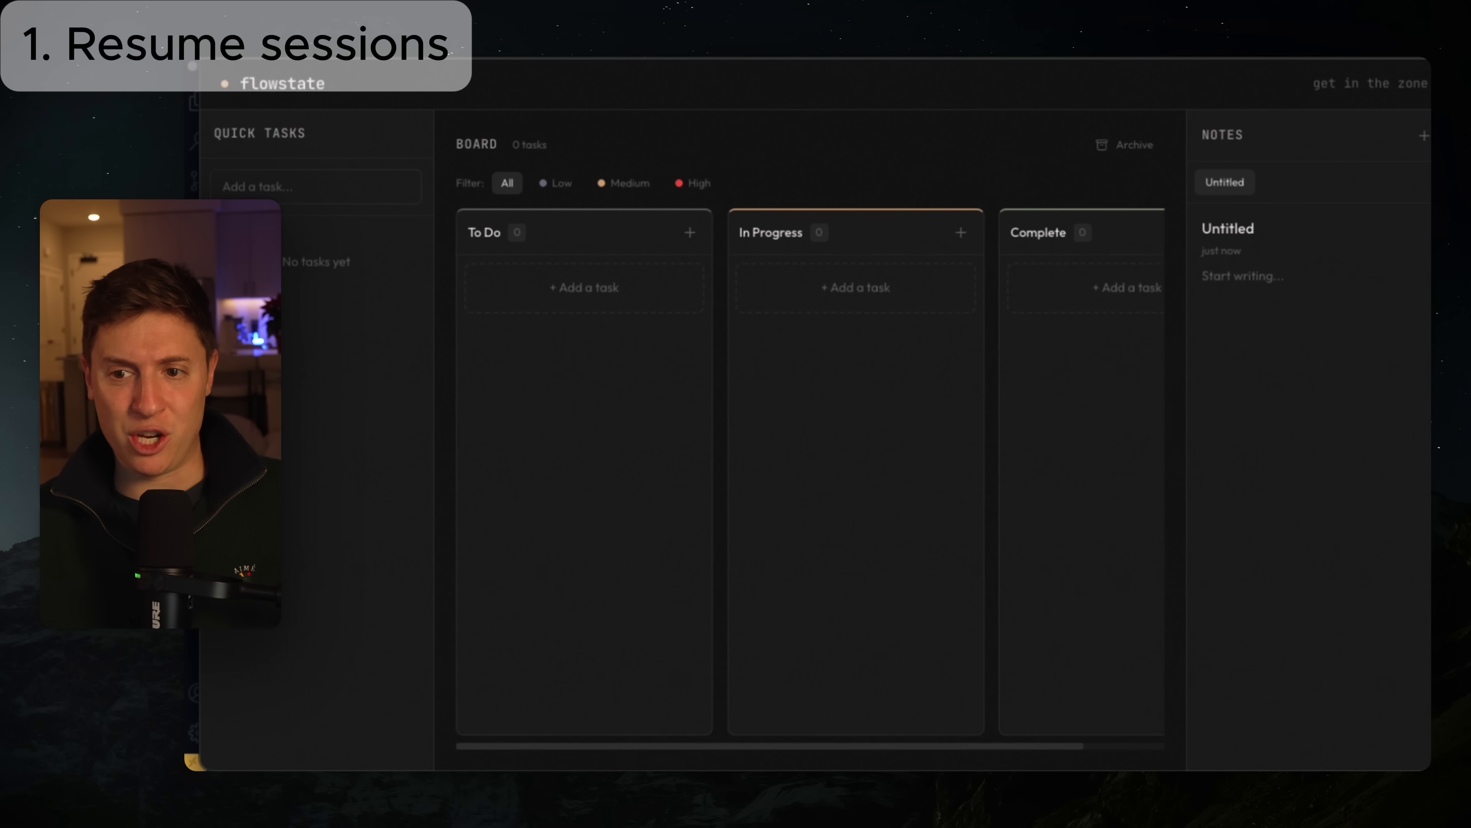
mouse_move(758, 141)
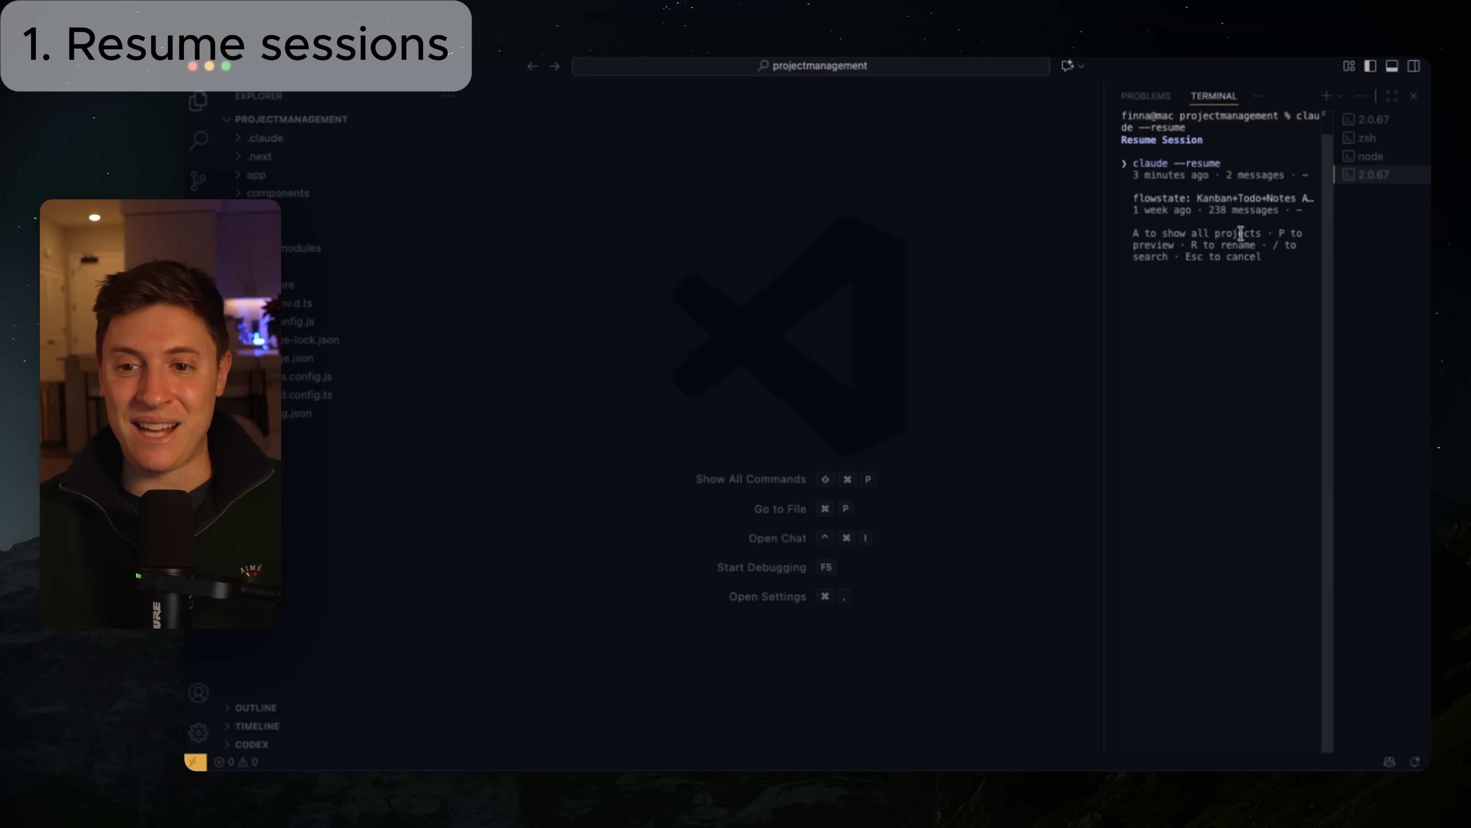
Move down the Resume Session list to pick the earlier flowstate conversation.
key("down")
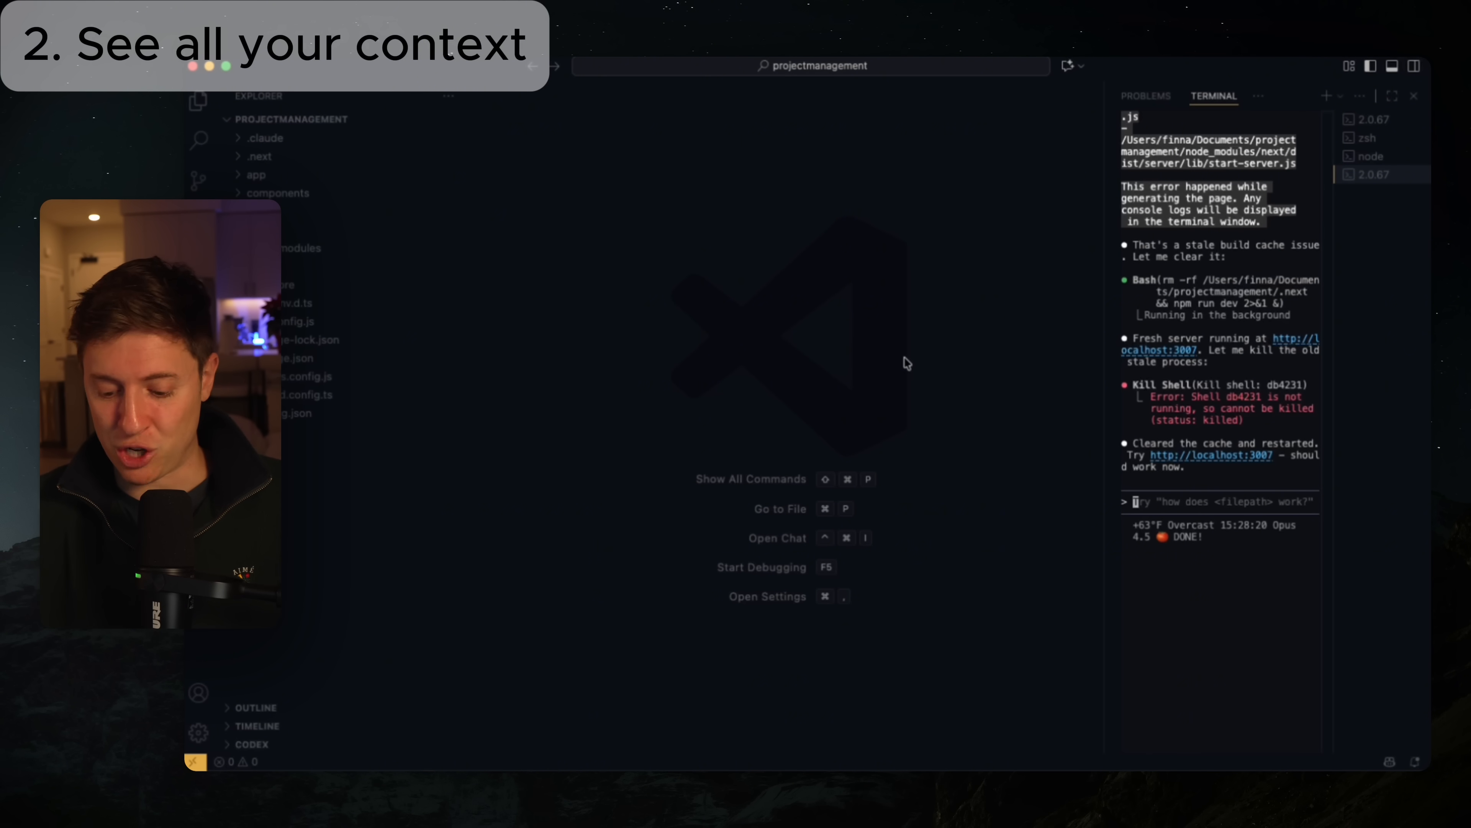
Run /context to show the conversation's 129k of 200k token usage breakdown.
type("/context")
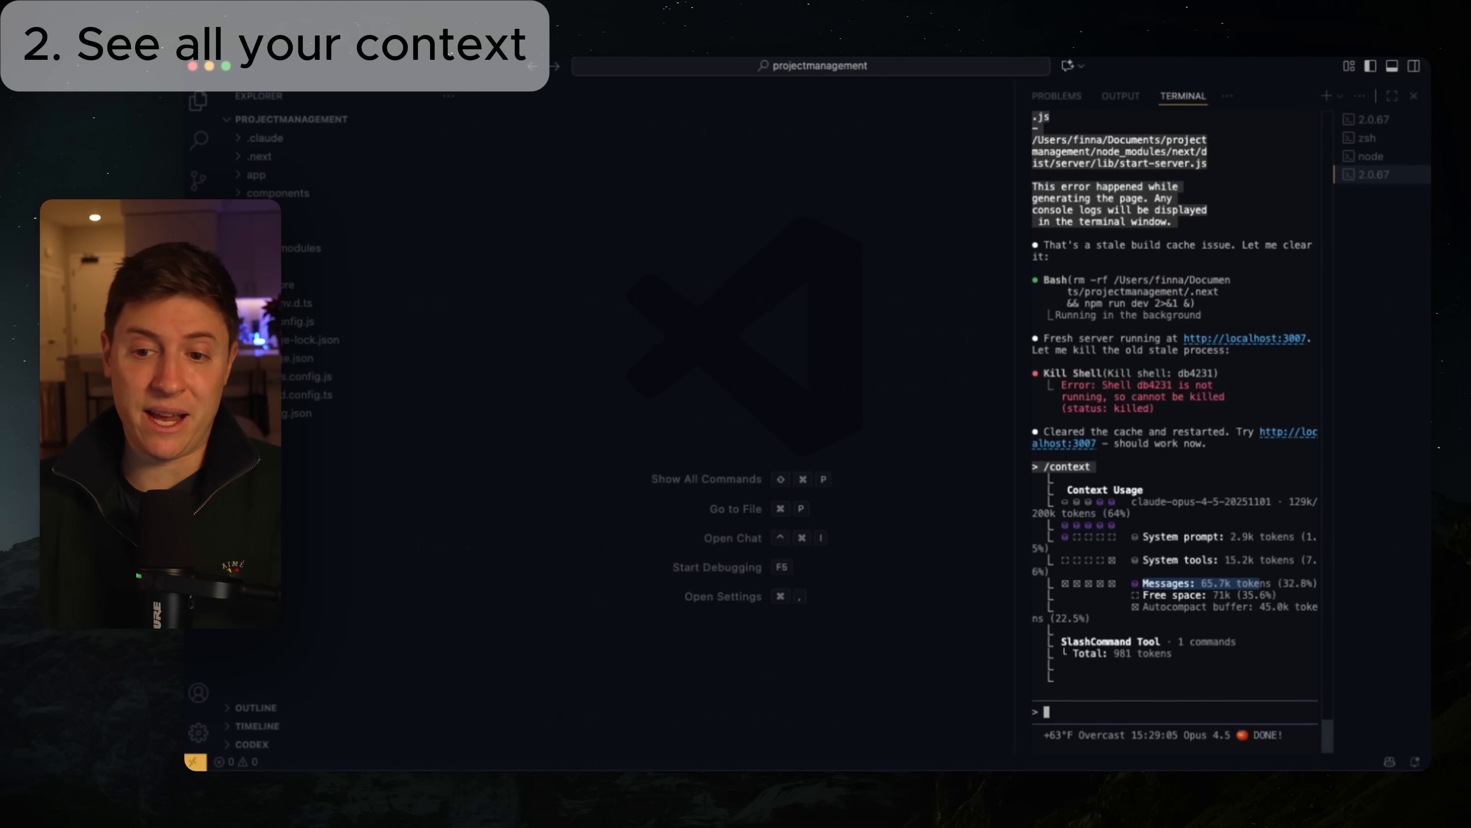
type("/")
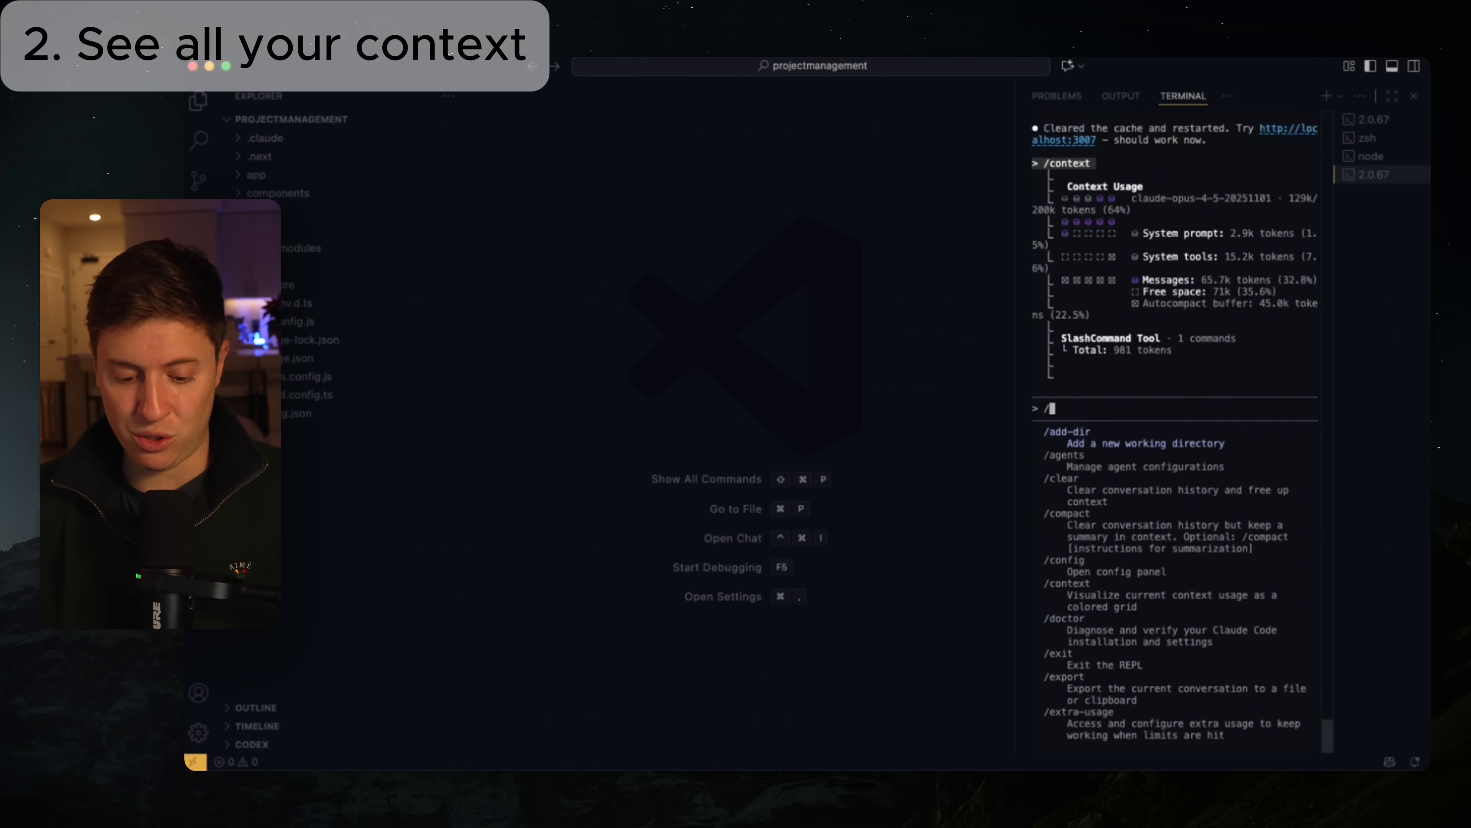
type("clear")
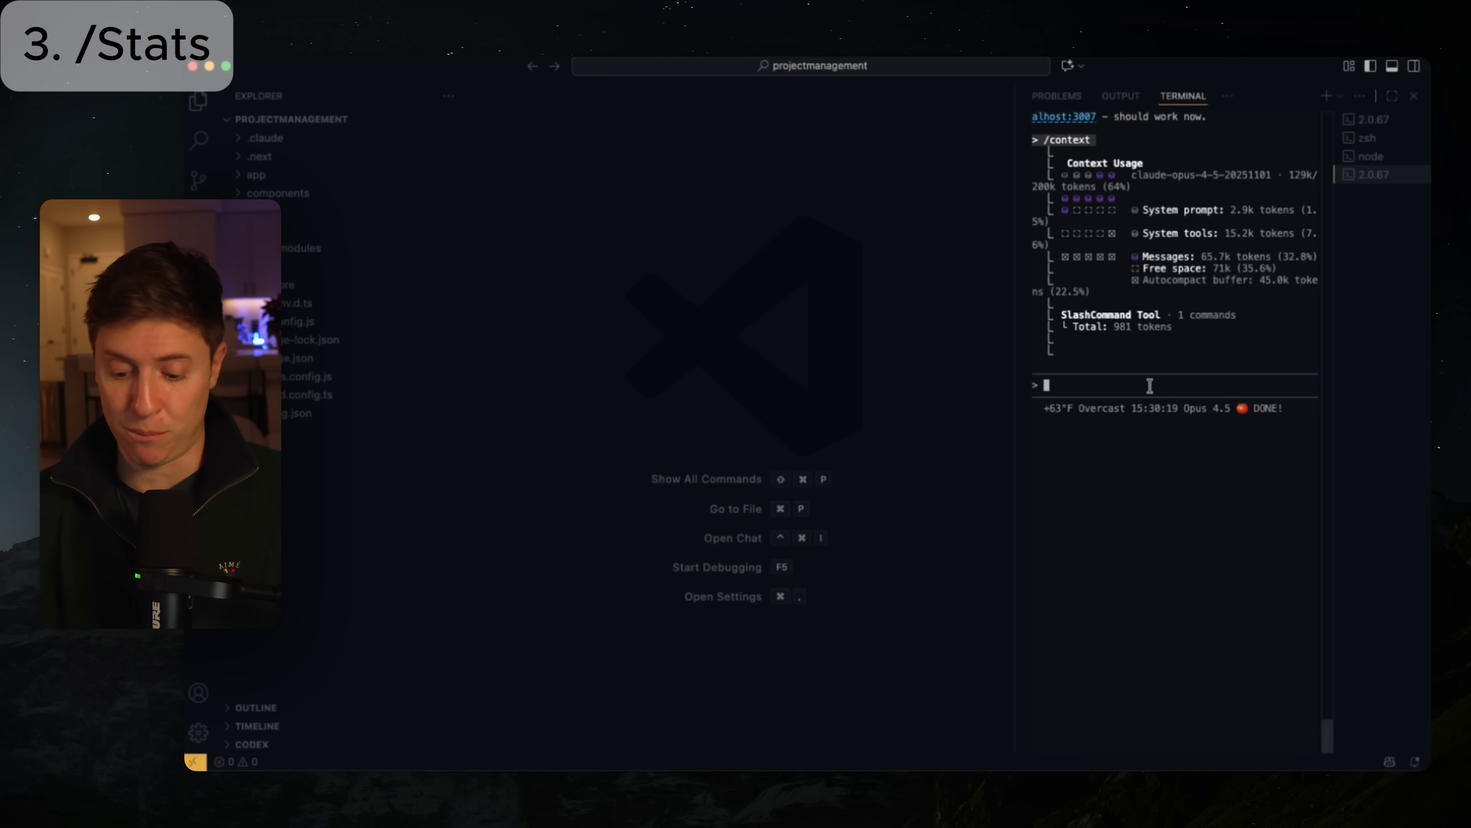
Run /stats to show the daily token chart and per-model totals.
type("/stats")
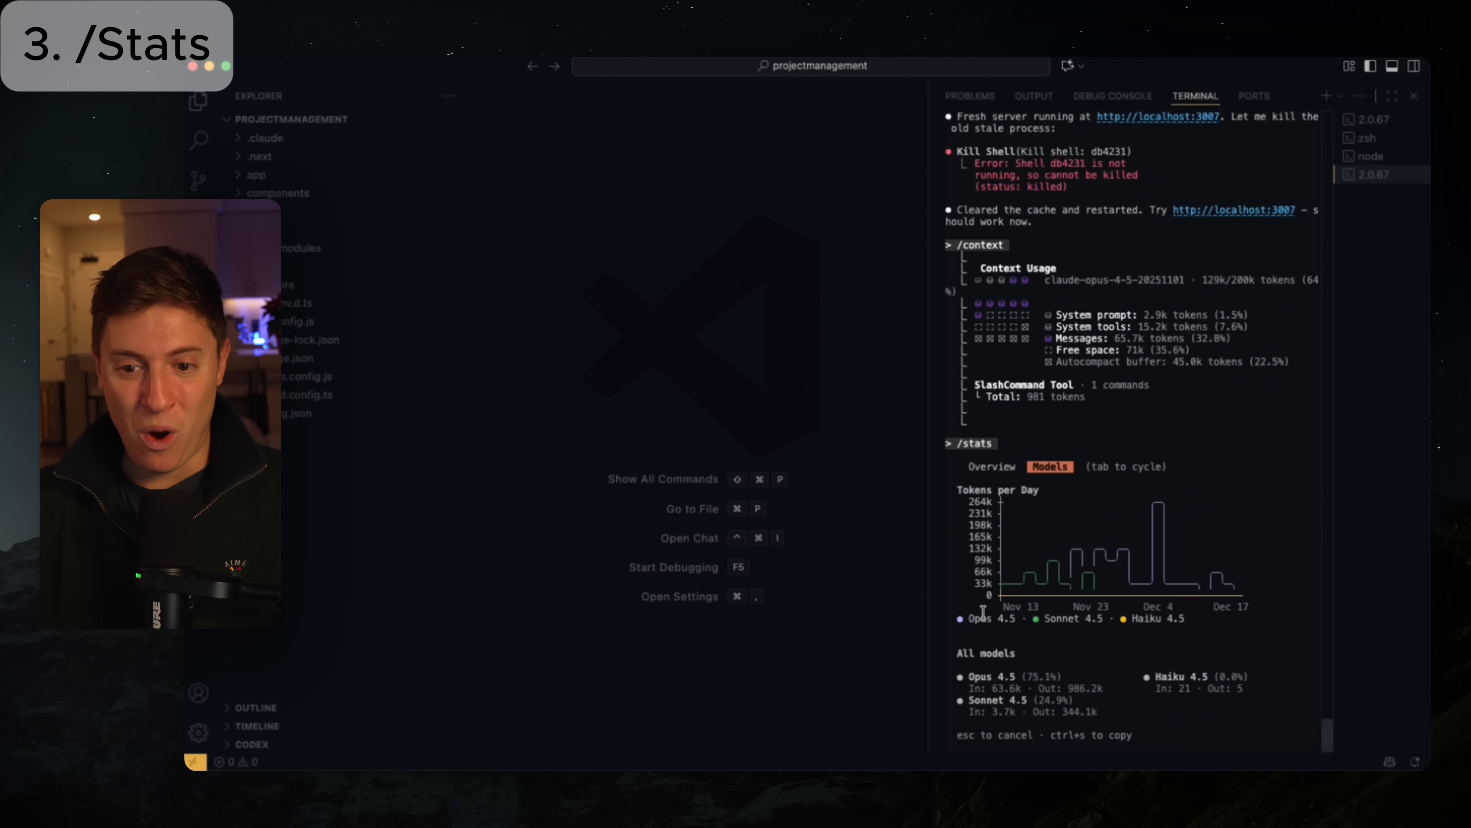
mouse_move(1091, 528)
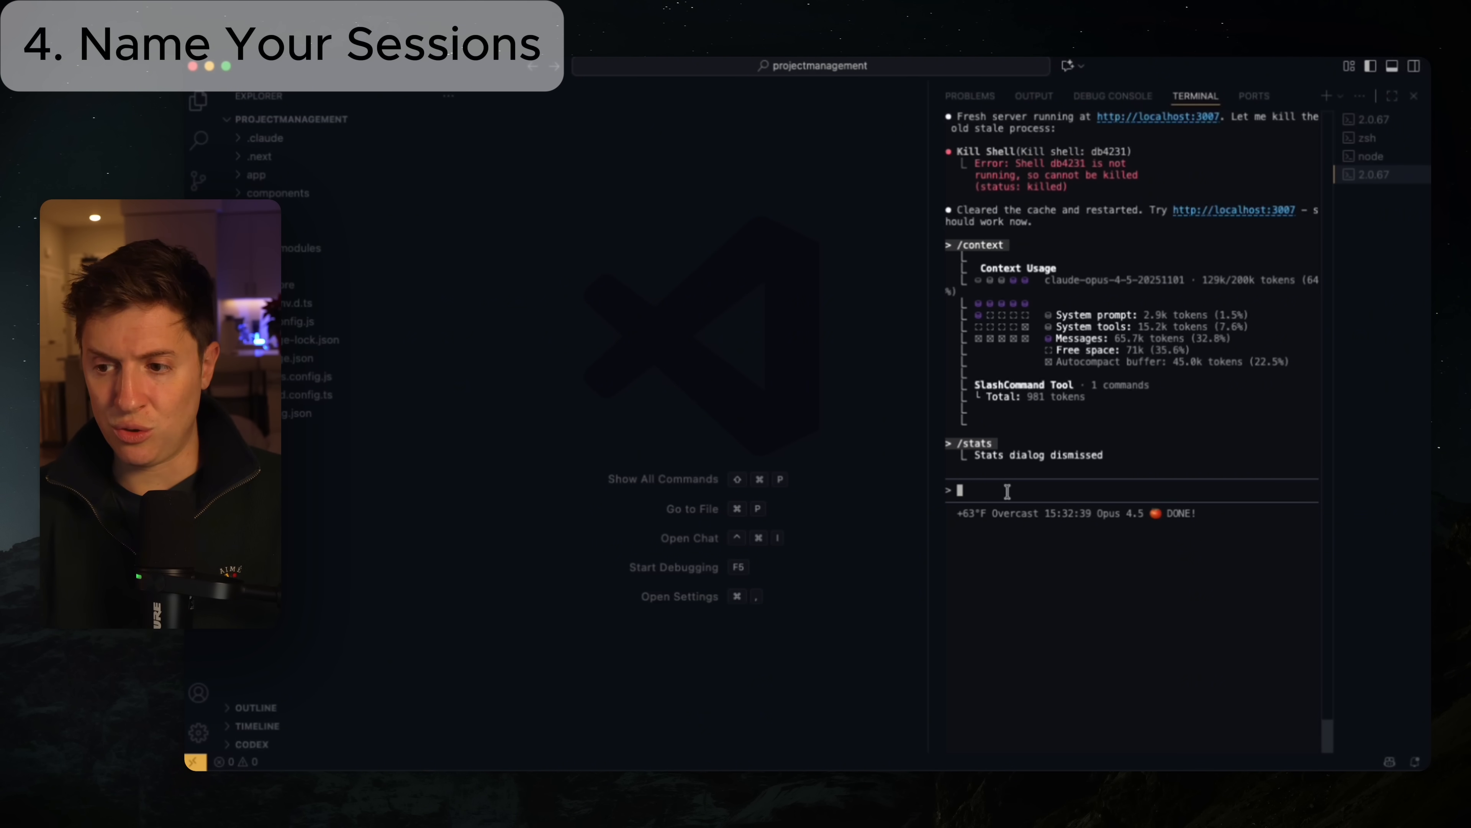
Rename the current Claude Code conversation to 'kanban' with /rename.
type("/rename")
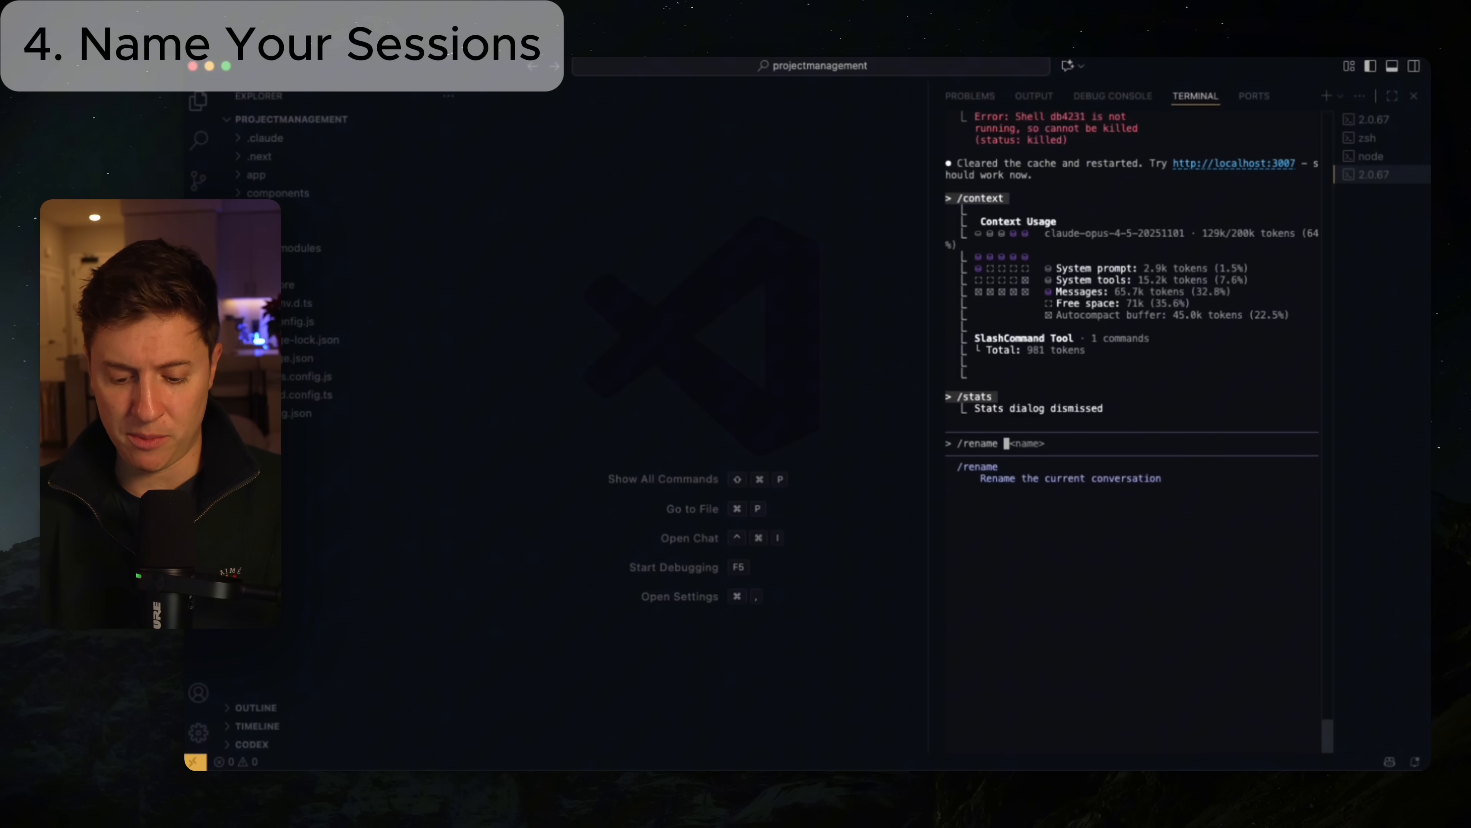
type("kanban")
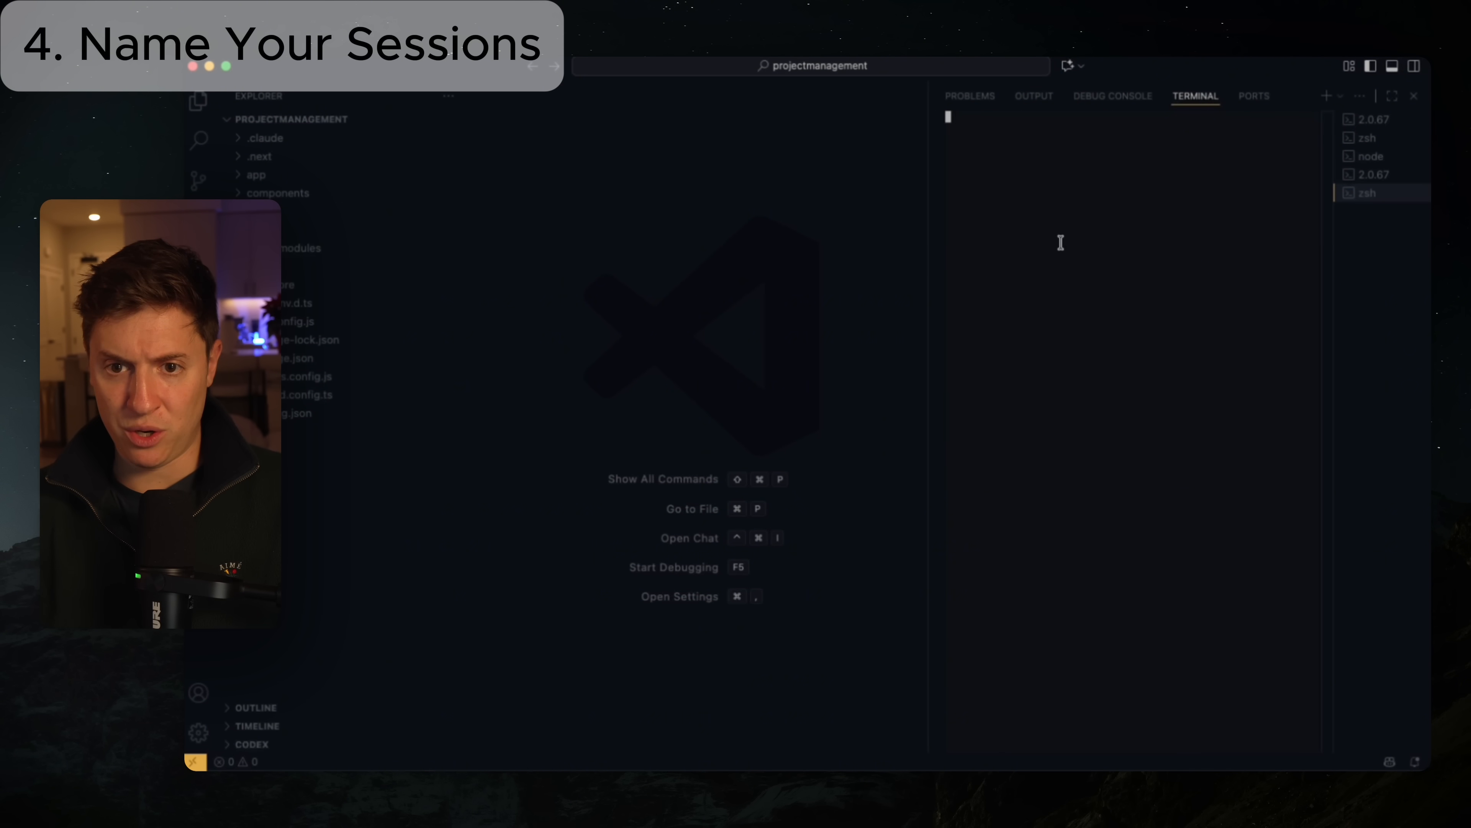
Enter 'claude --resume' in the fresh zsh terminal.
type("claude")
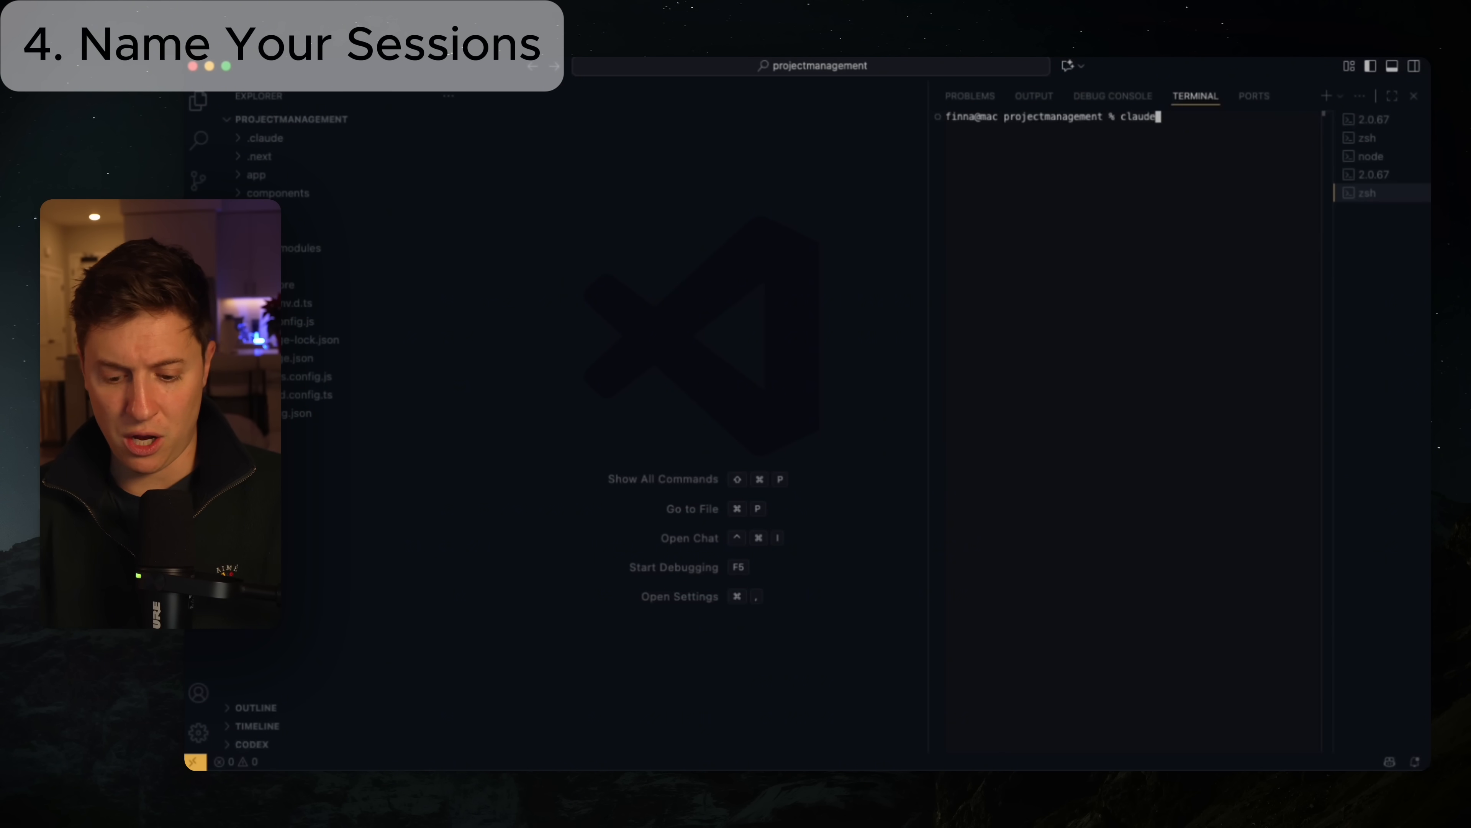
type("--resume")
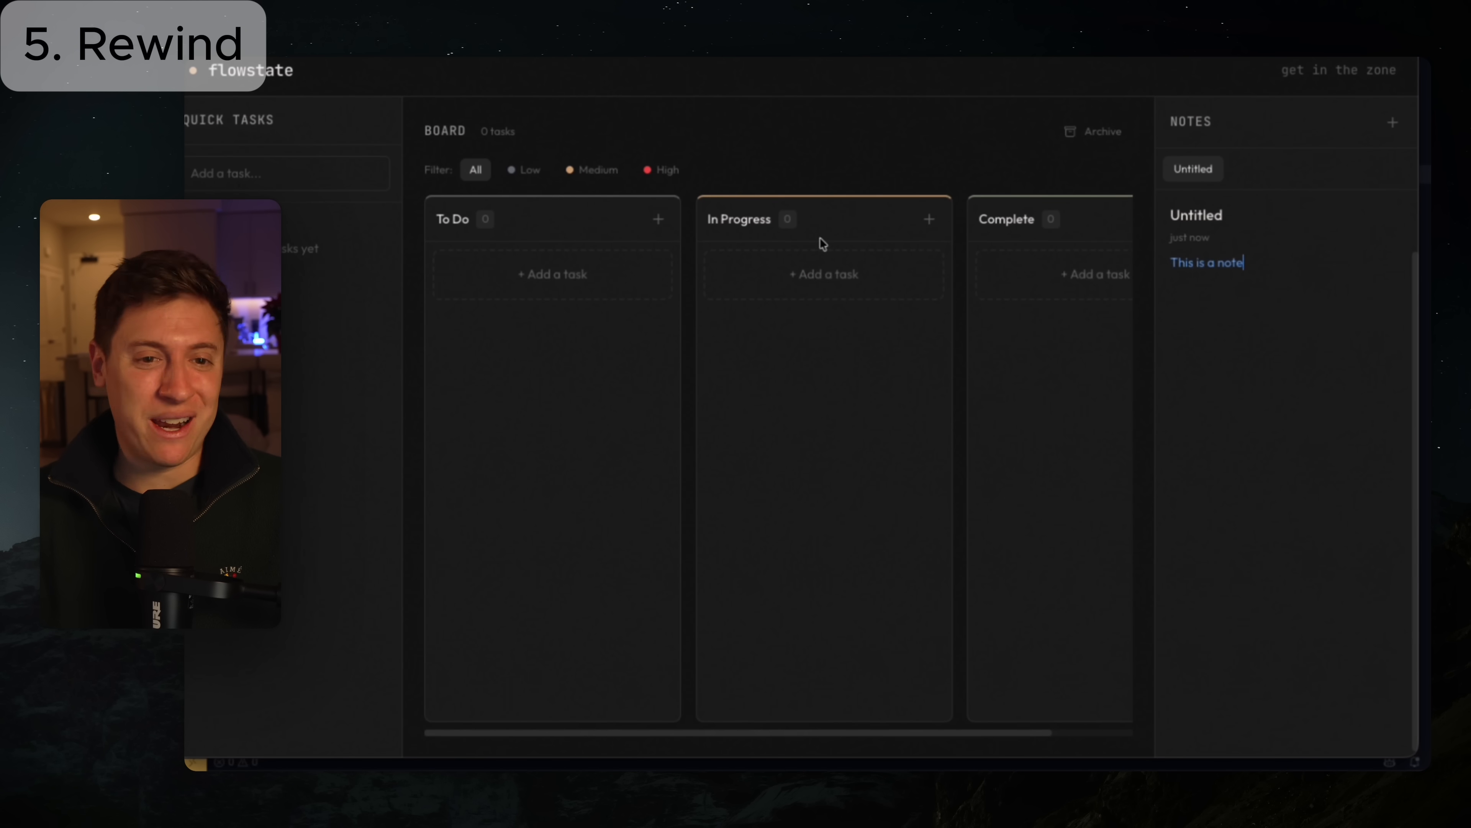
mouse_move(1171, 301)
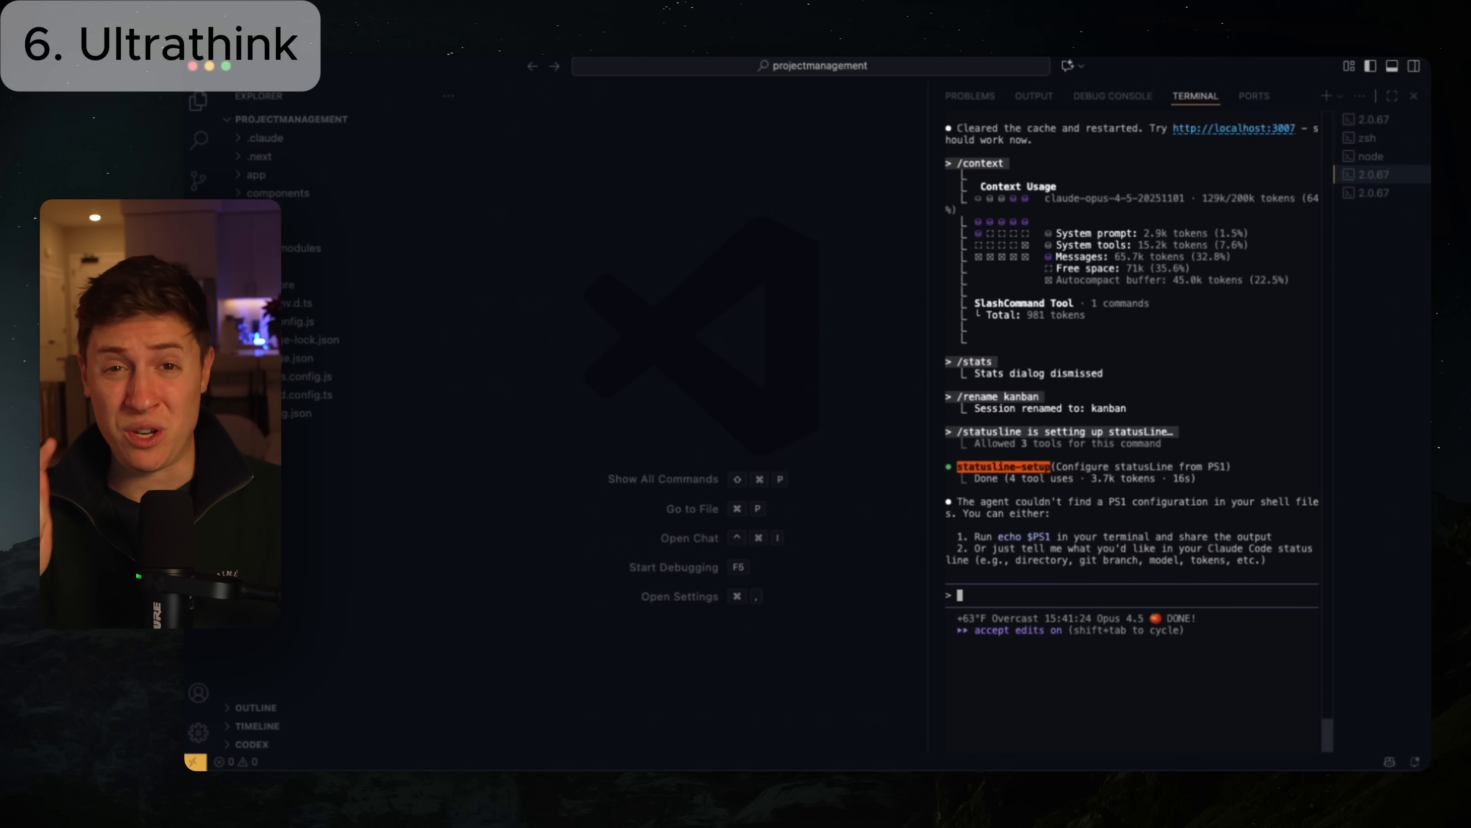
Draft the prompt 'Add a beautiful calendar section to our app using the design skill. ultrathink about' without sending it.
type("Add a beautiful calendar section to our app using the design skill. ultrathink about this")
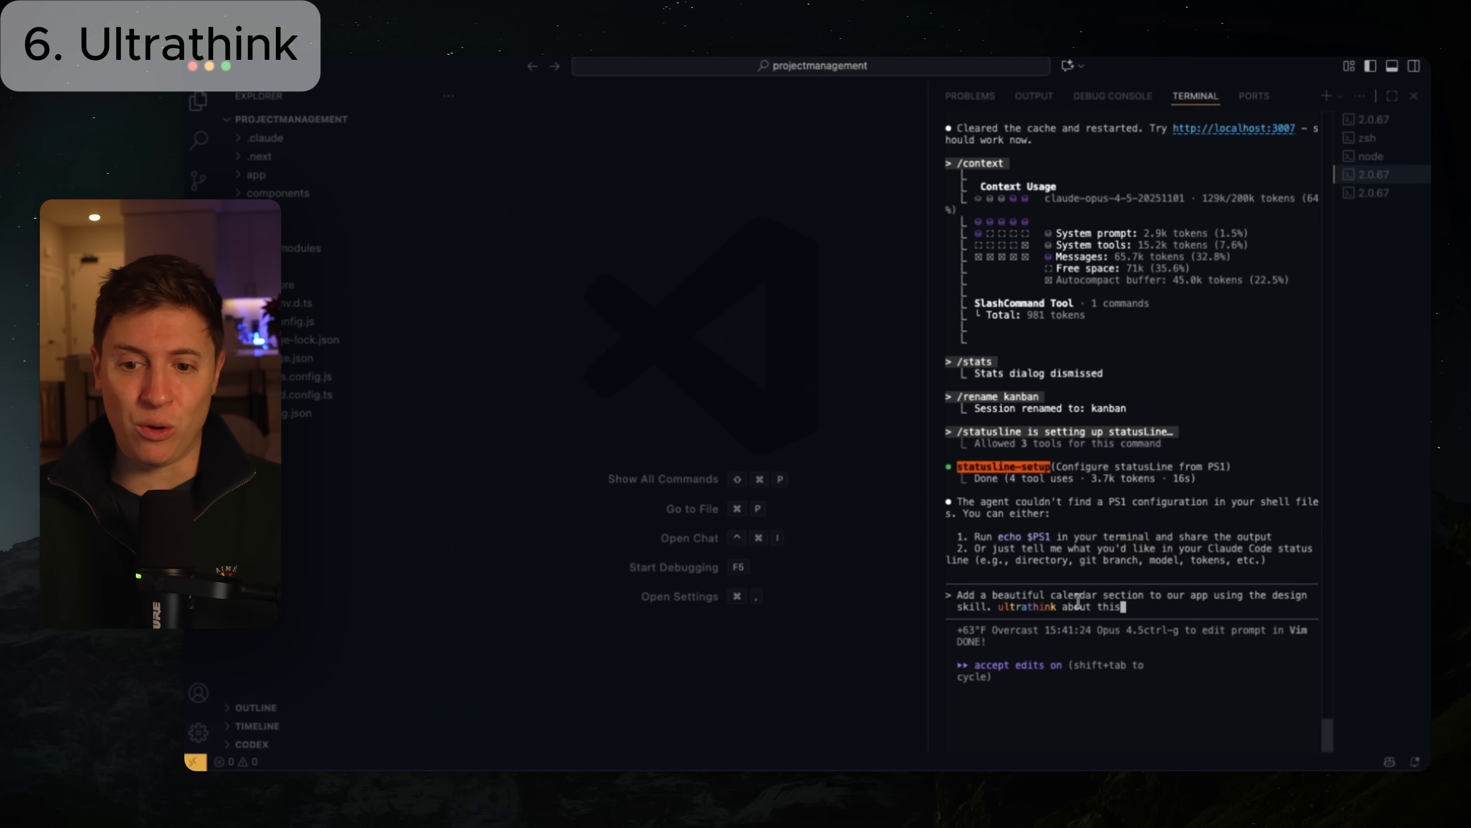
mouse_move(1004, 638)
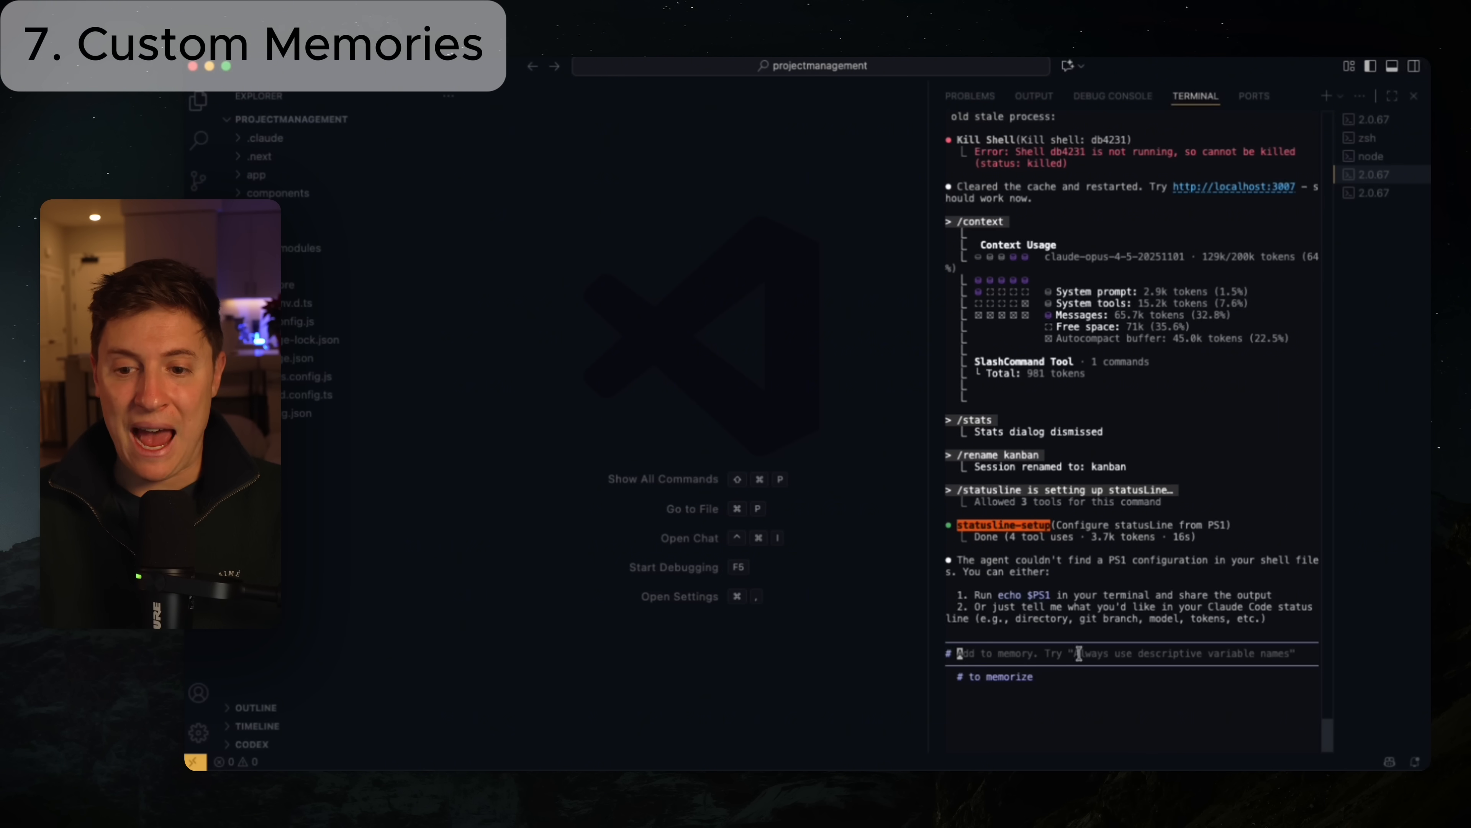
Start writing the memory note 'Always use the design skill when changing the UI'.
type("Al")
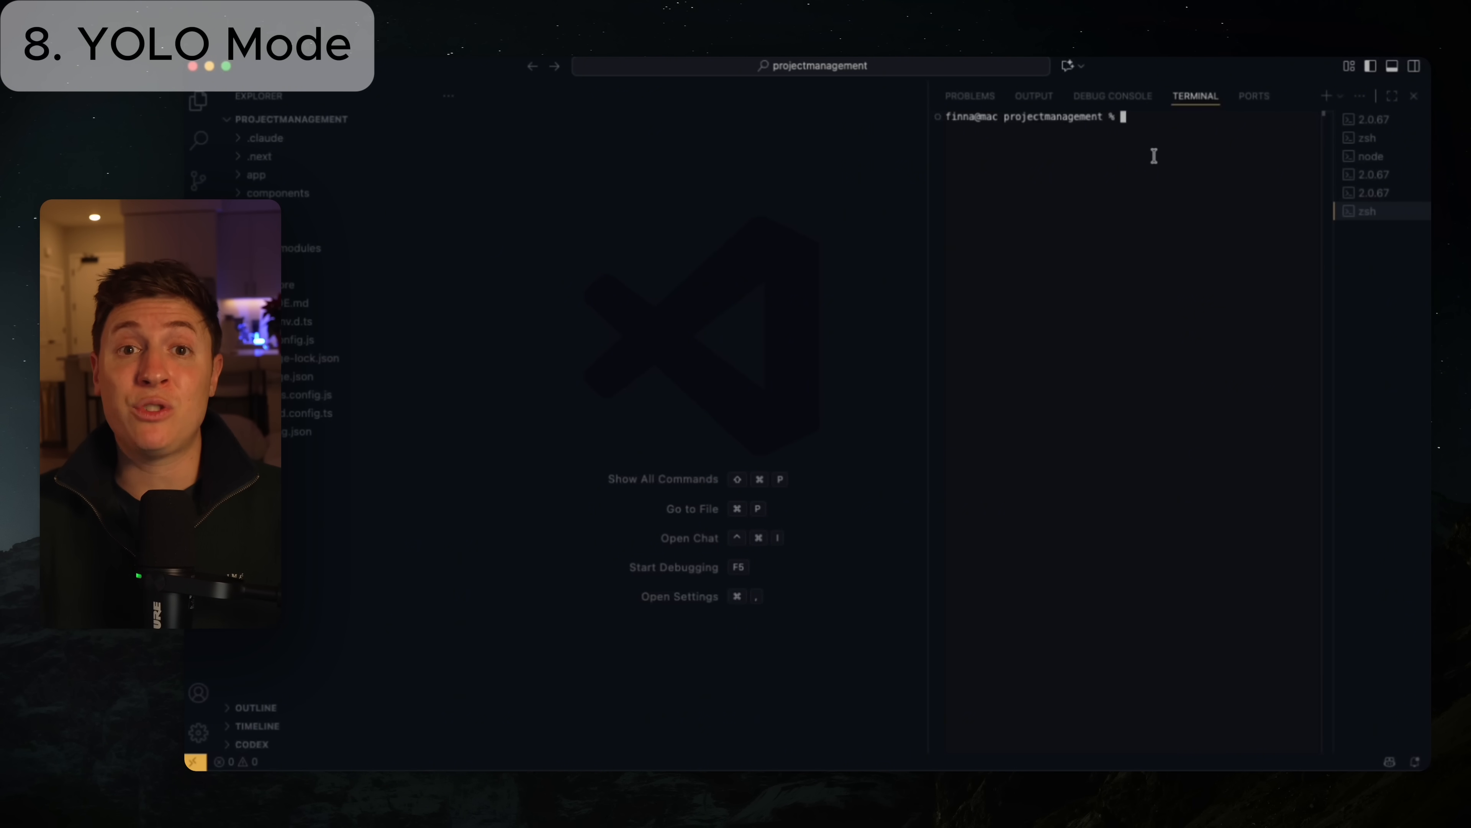
Run 'claude --dangerously-skip-permissions' and accept the bypass permissions warning.
type("claude --dangerously-skip-permissions")
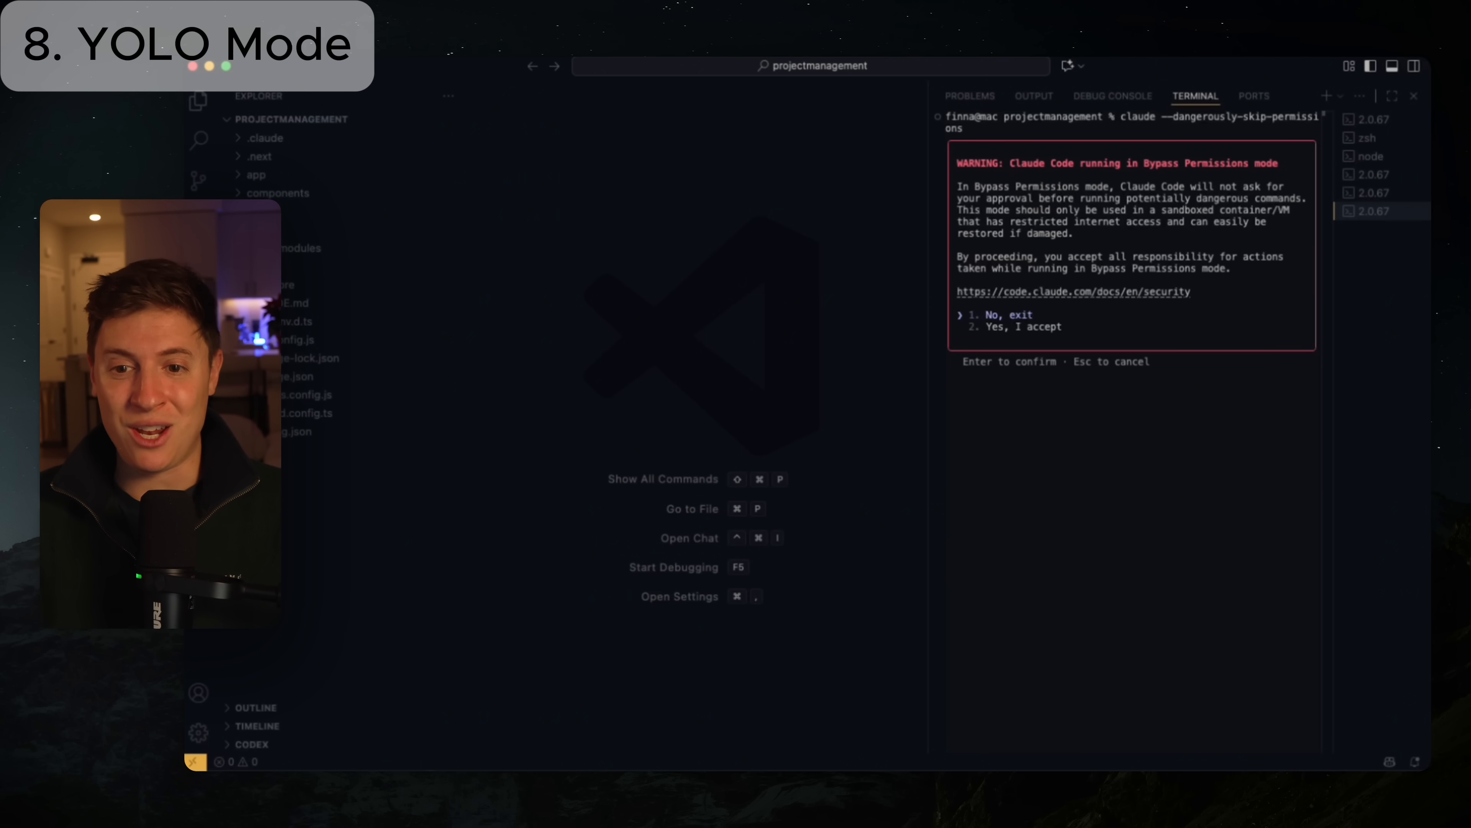
key("down")
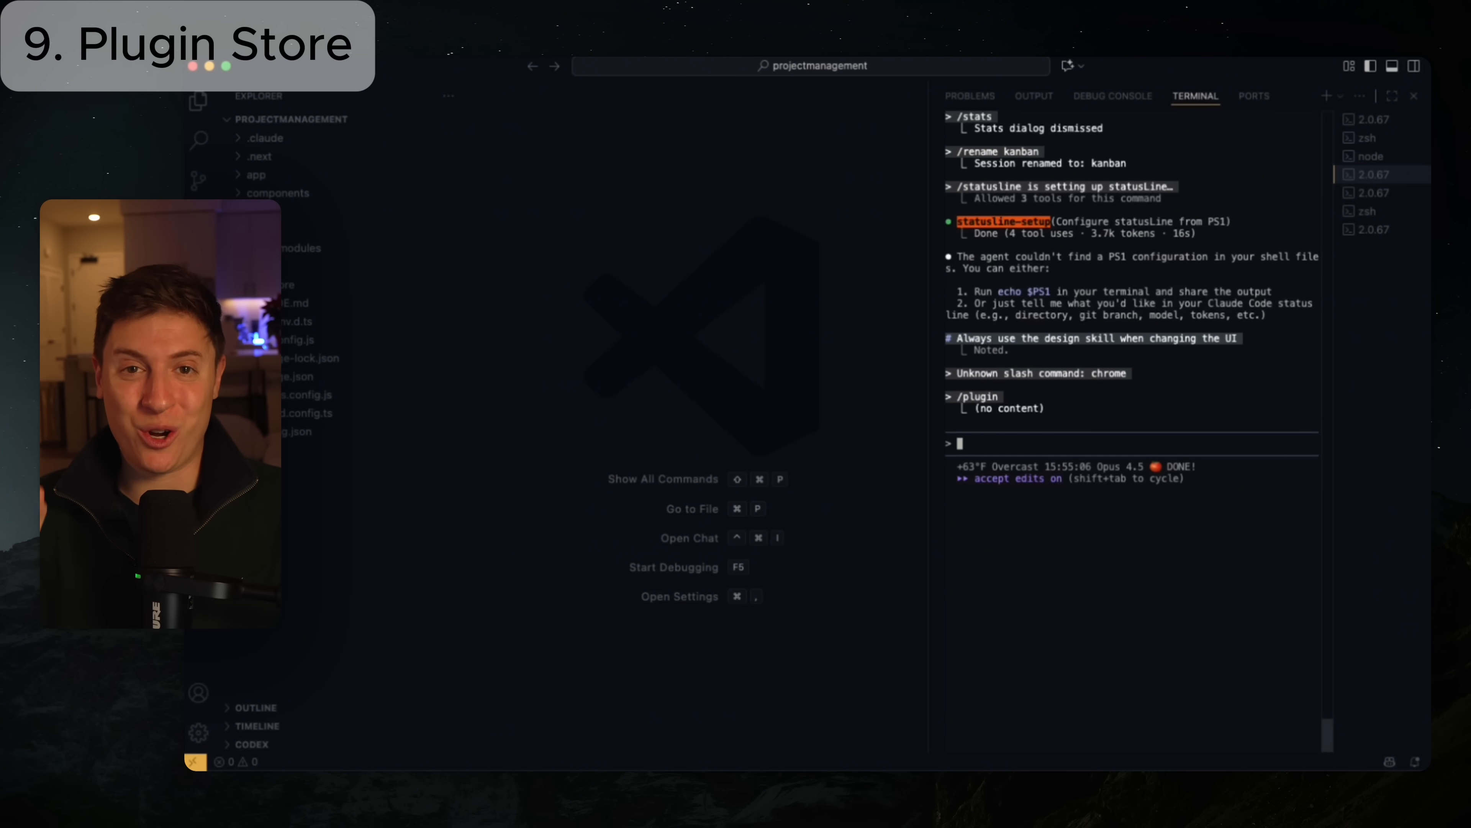
Scroll through the /plugin Discover list of 52 plugins, then close the store without installing.
type("/plugin")
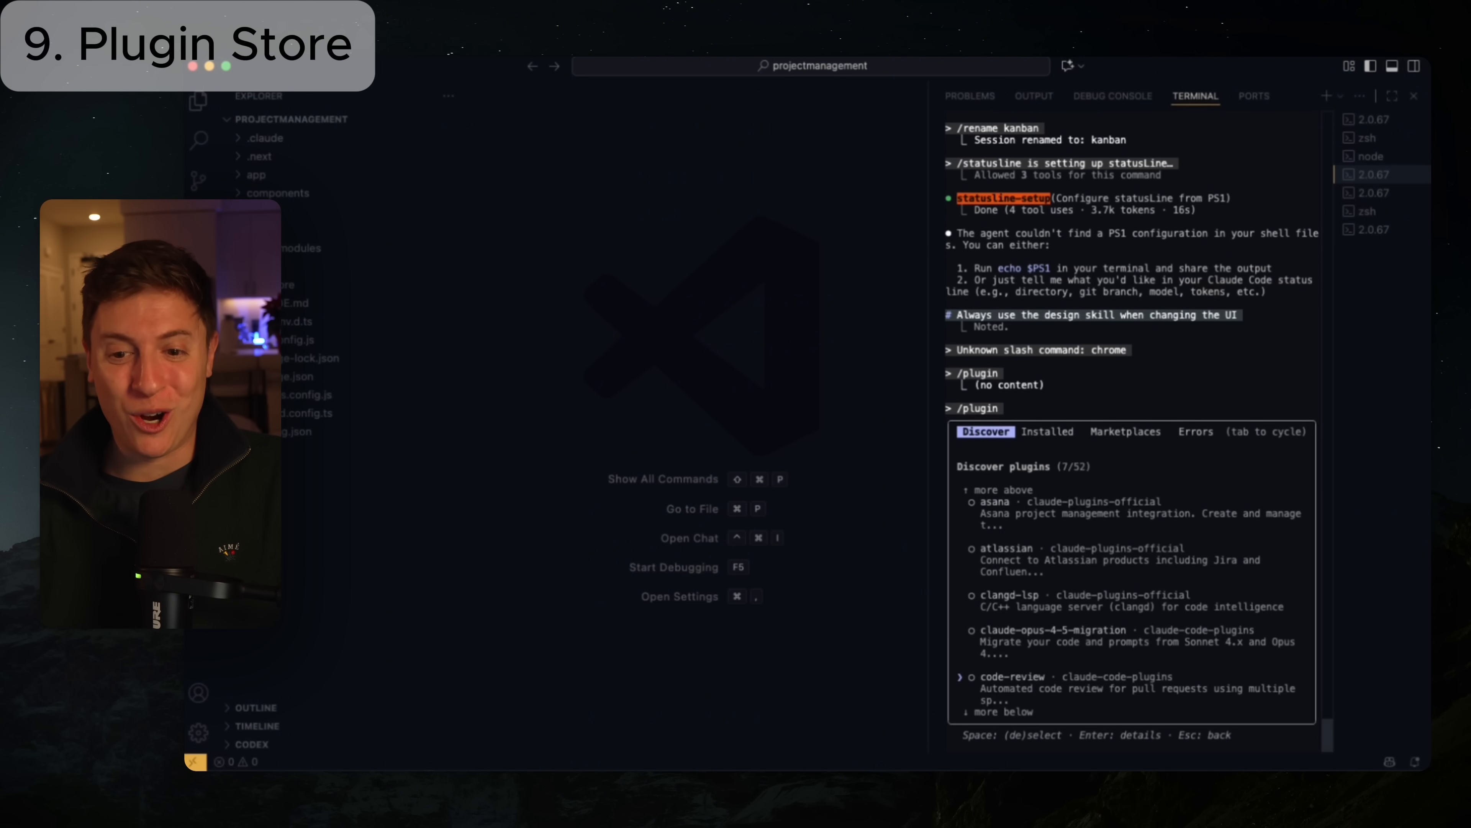
scroll("down", 3)
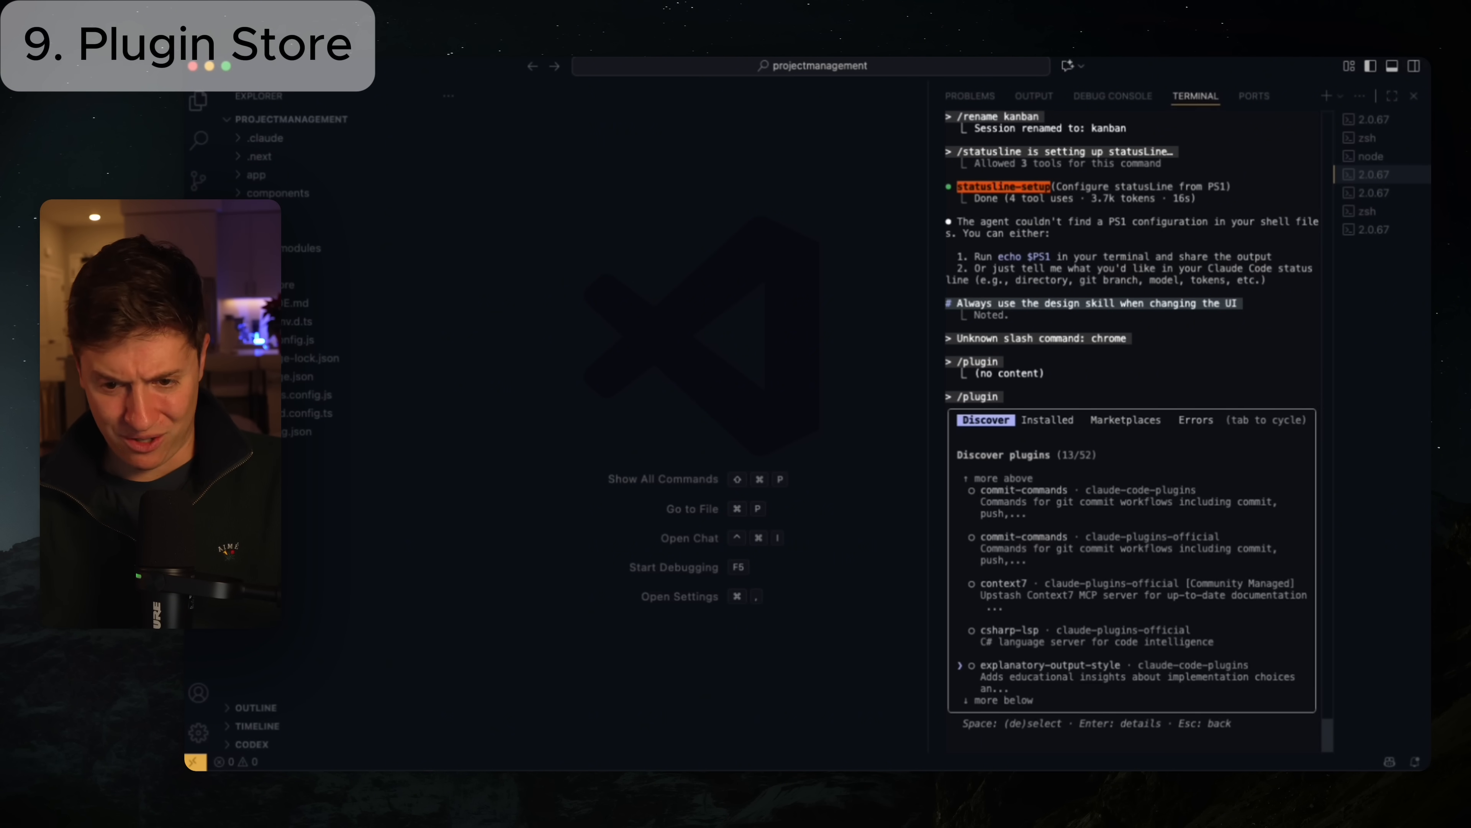
scroll("down", 3)
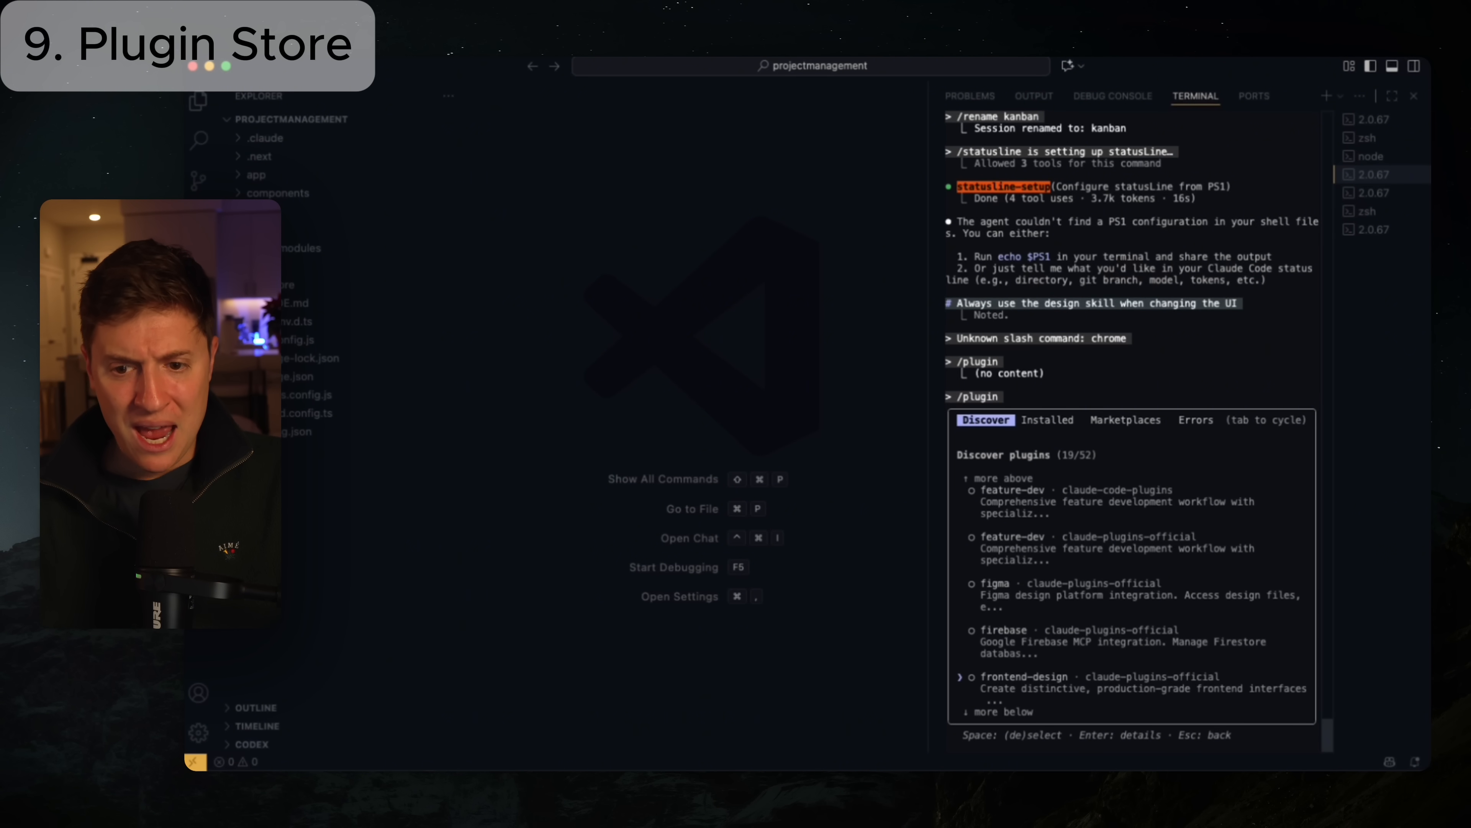
key("Down")
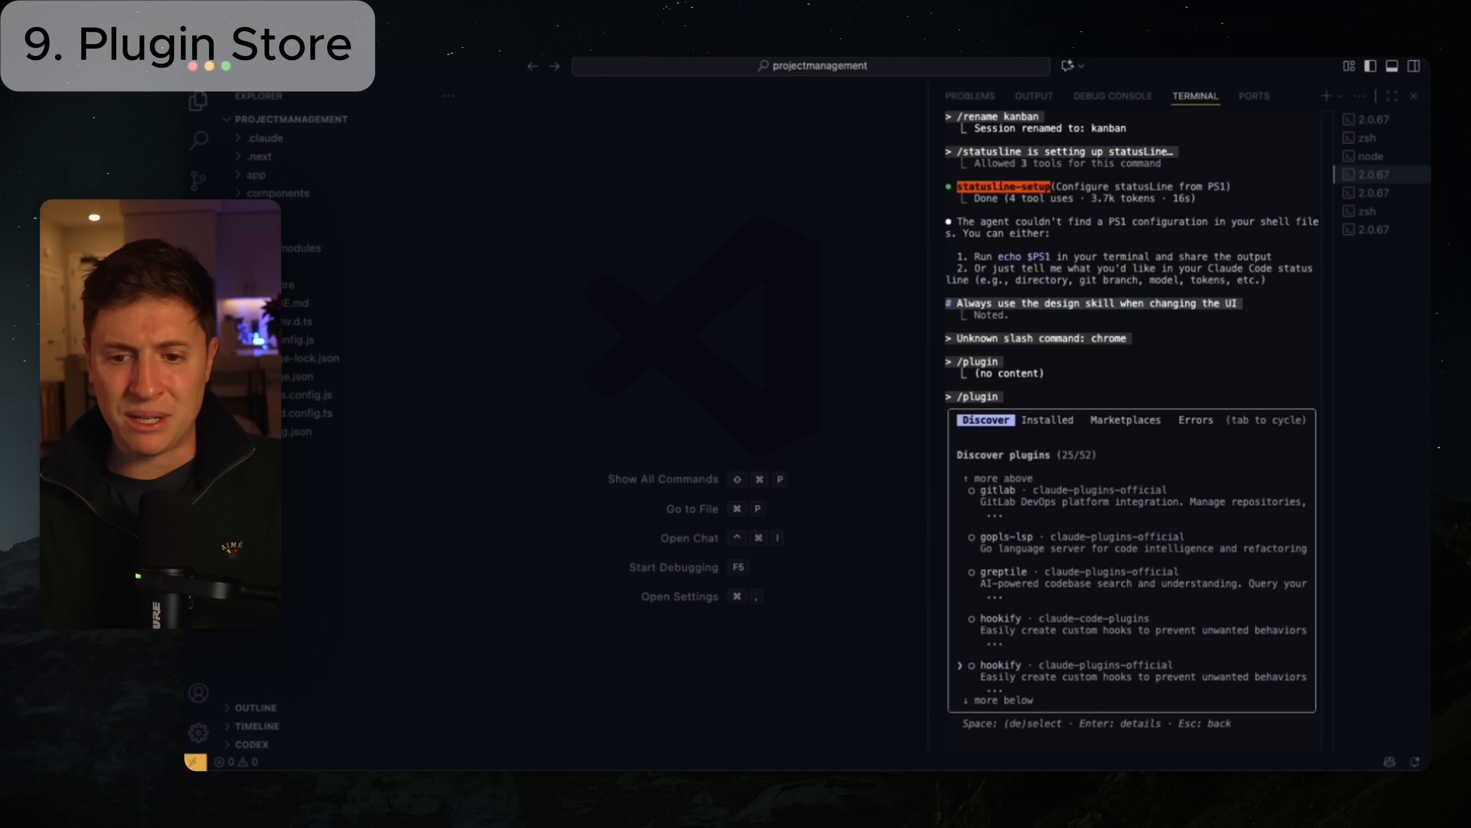
scroll("down", 3)
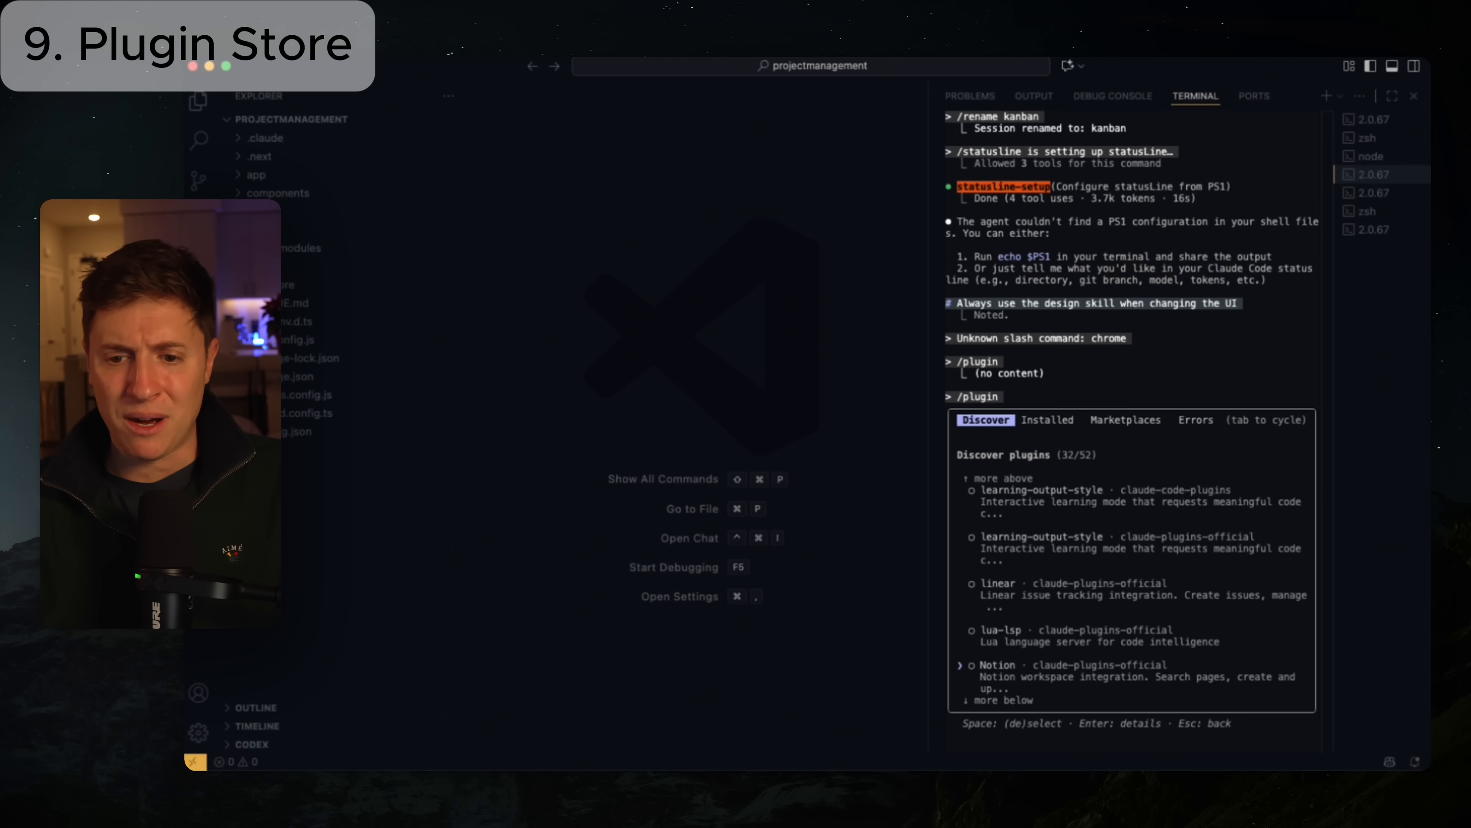
scroll("down", 3)
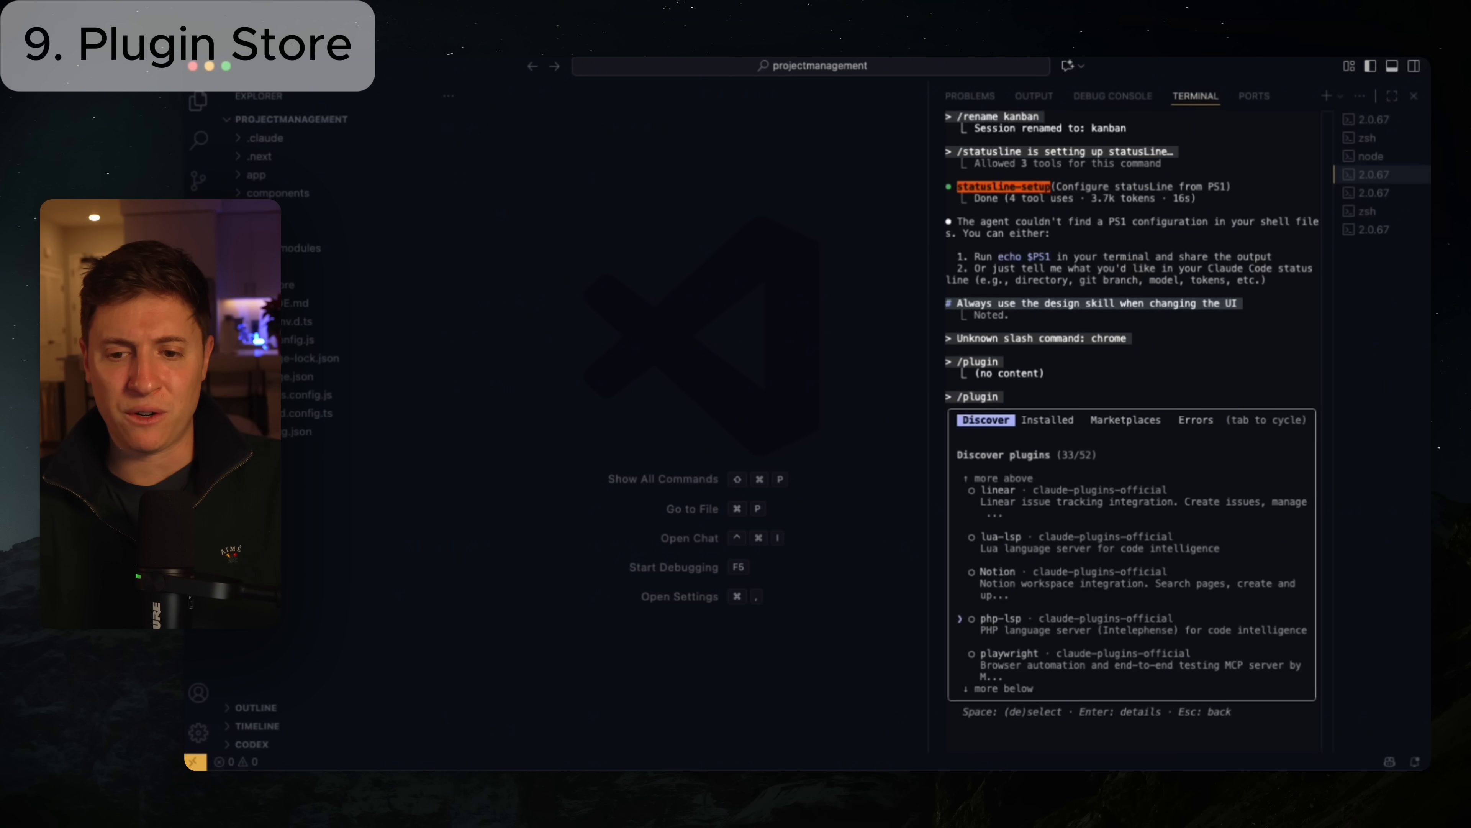
scroll("down", 3)
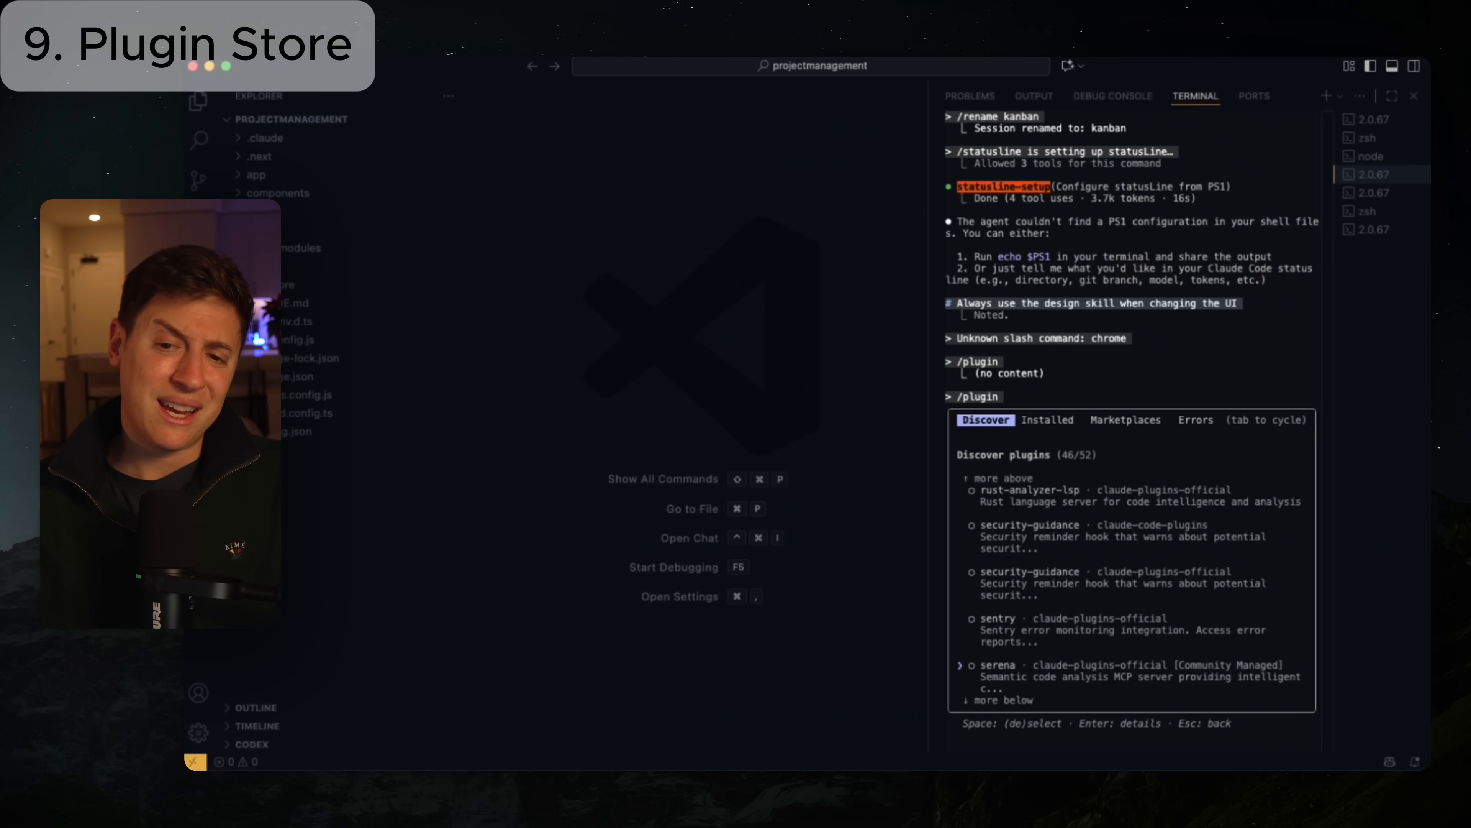
key("Escape")
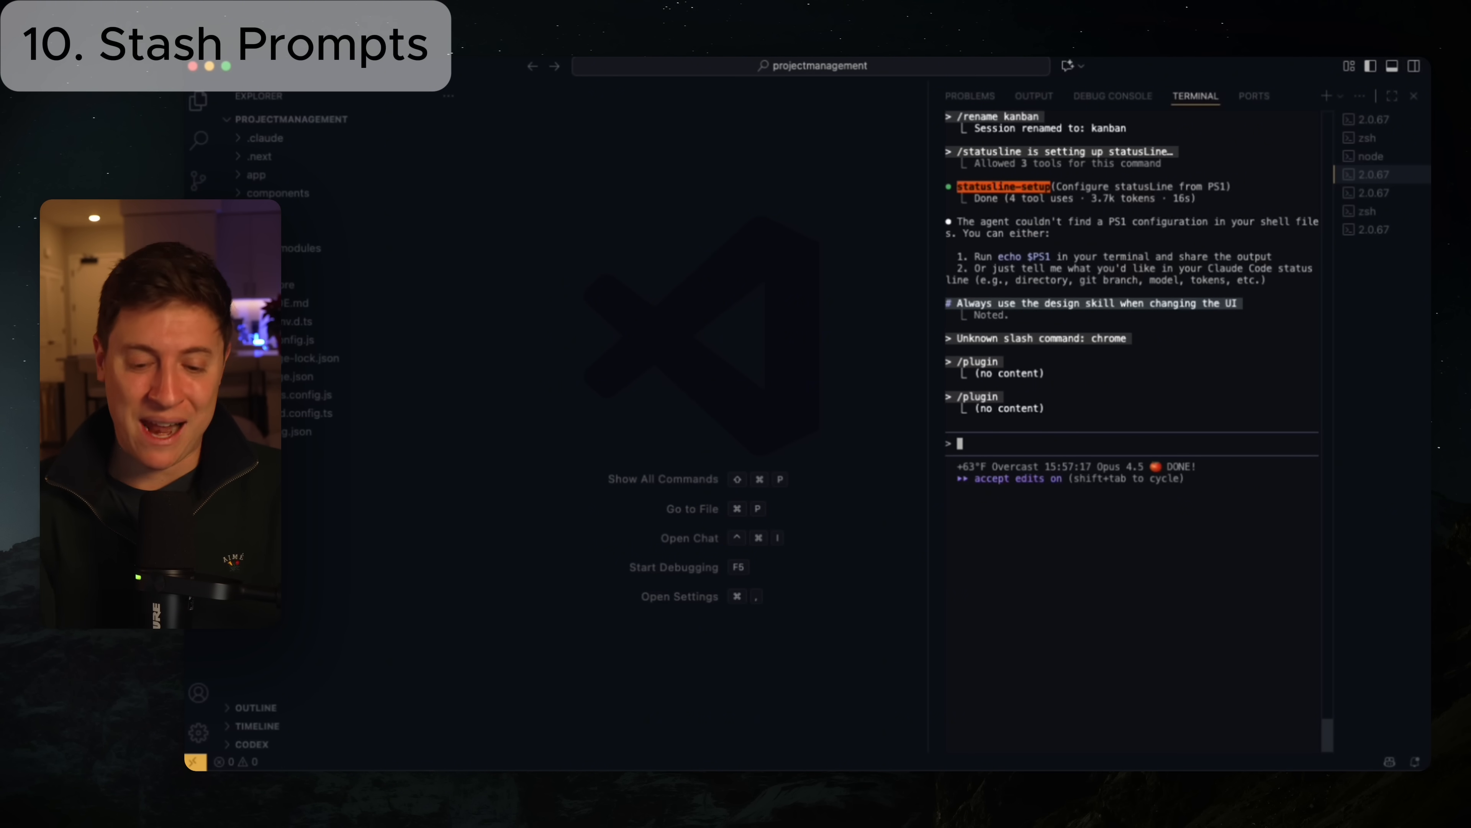
Write a partial prompt 'I want you to build out a calendar' and stash it, emptying the input.
type("I want you to build out")
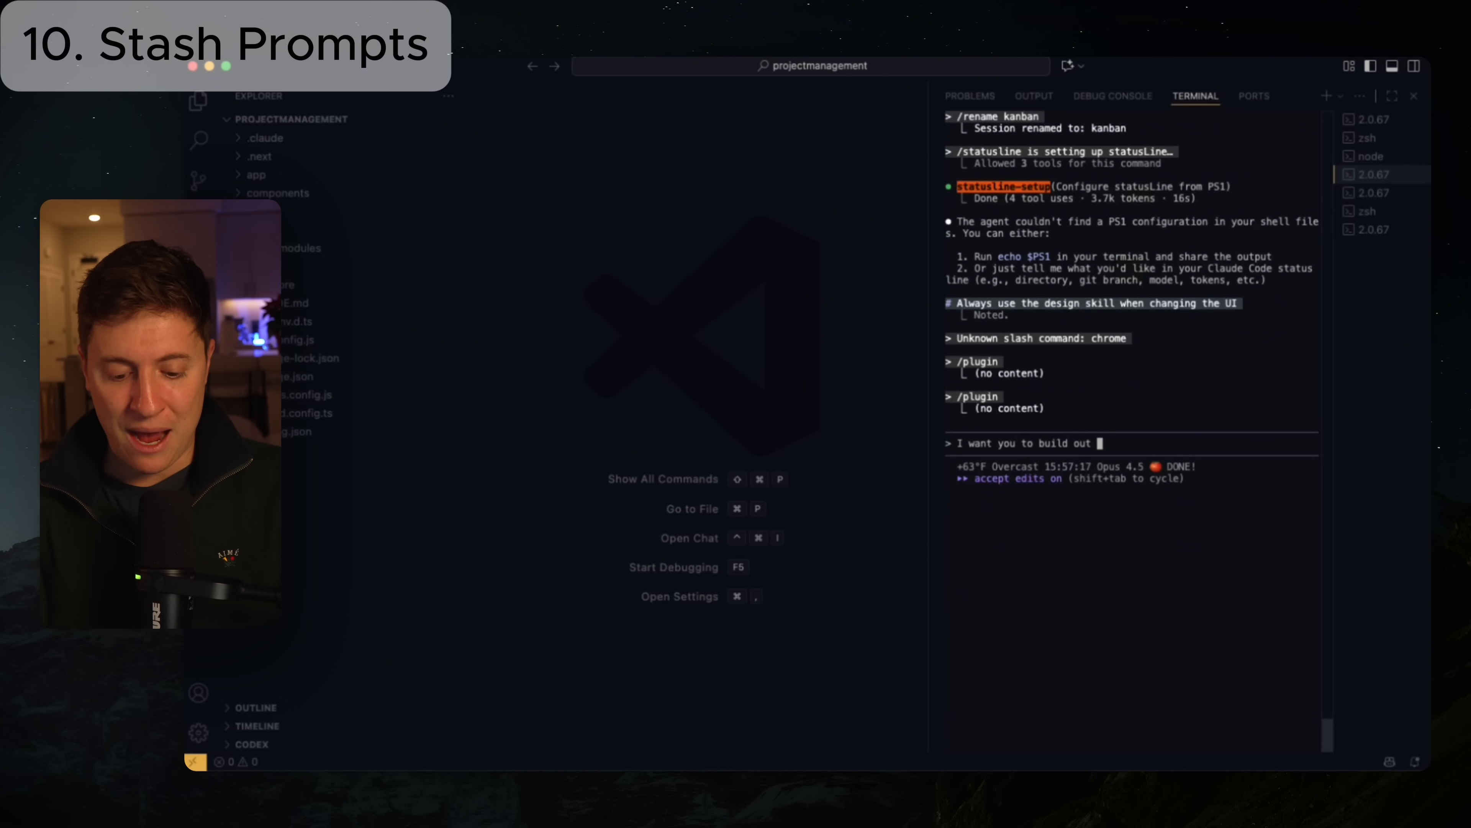
type("a calendar")
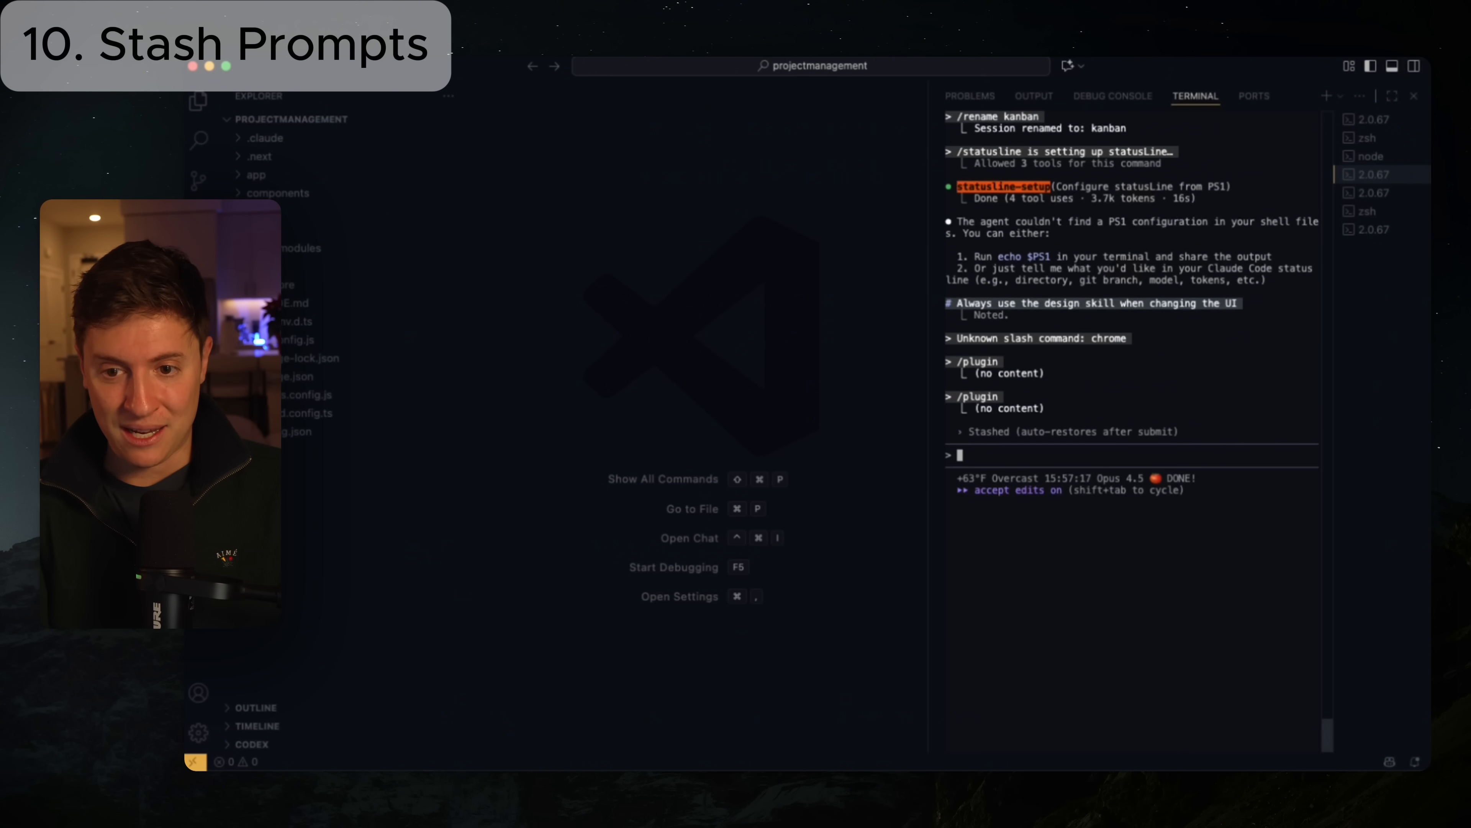
mouse_move(1063, 415)
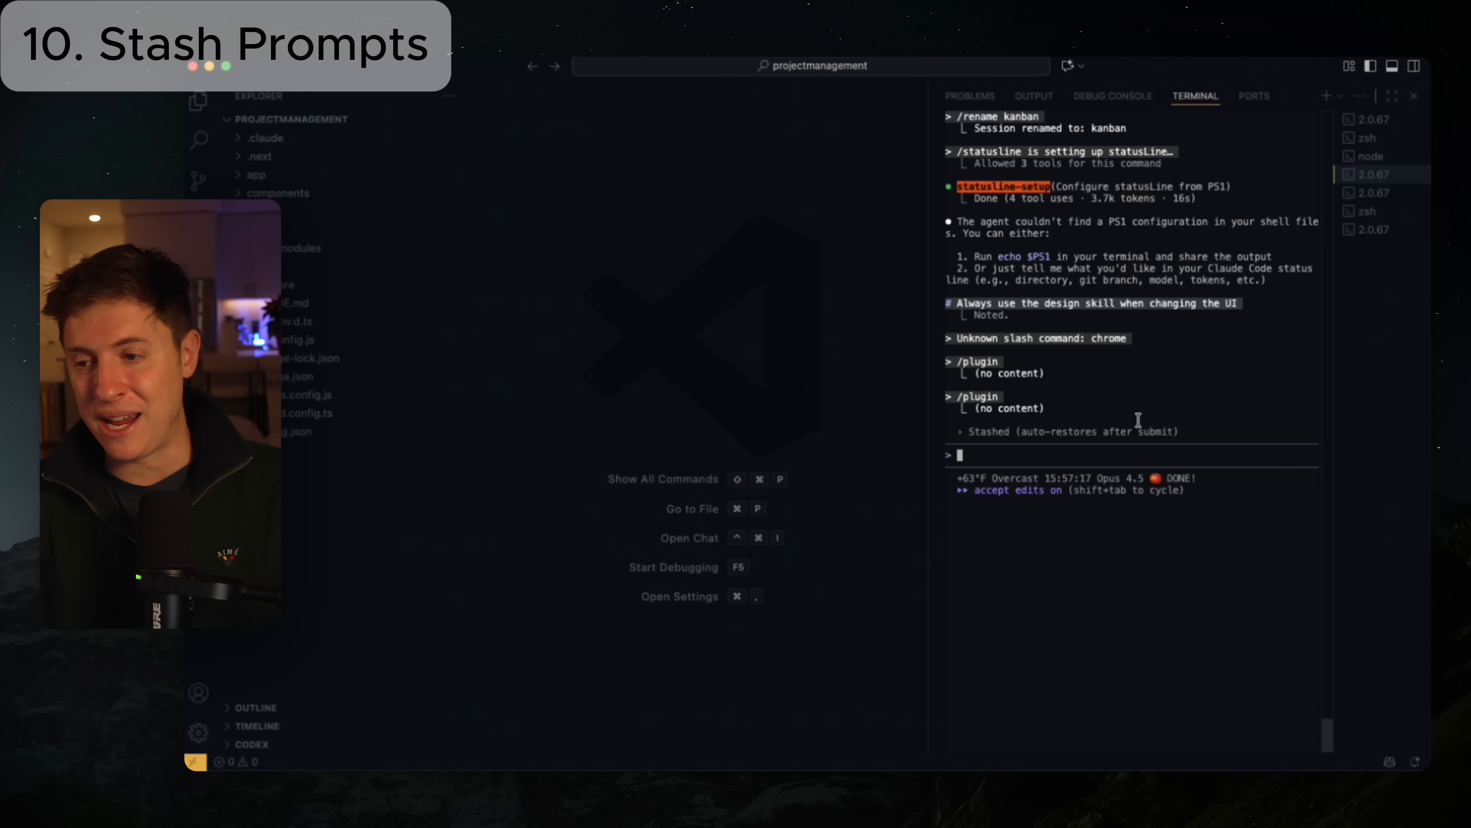
Submit 'Add a light mode to the app', see the stashed calendar prompt restored, and interrupt Claude.
type("Add a light mode to the app")
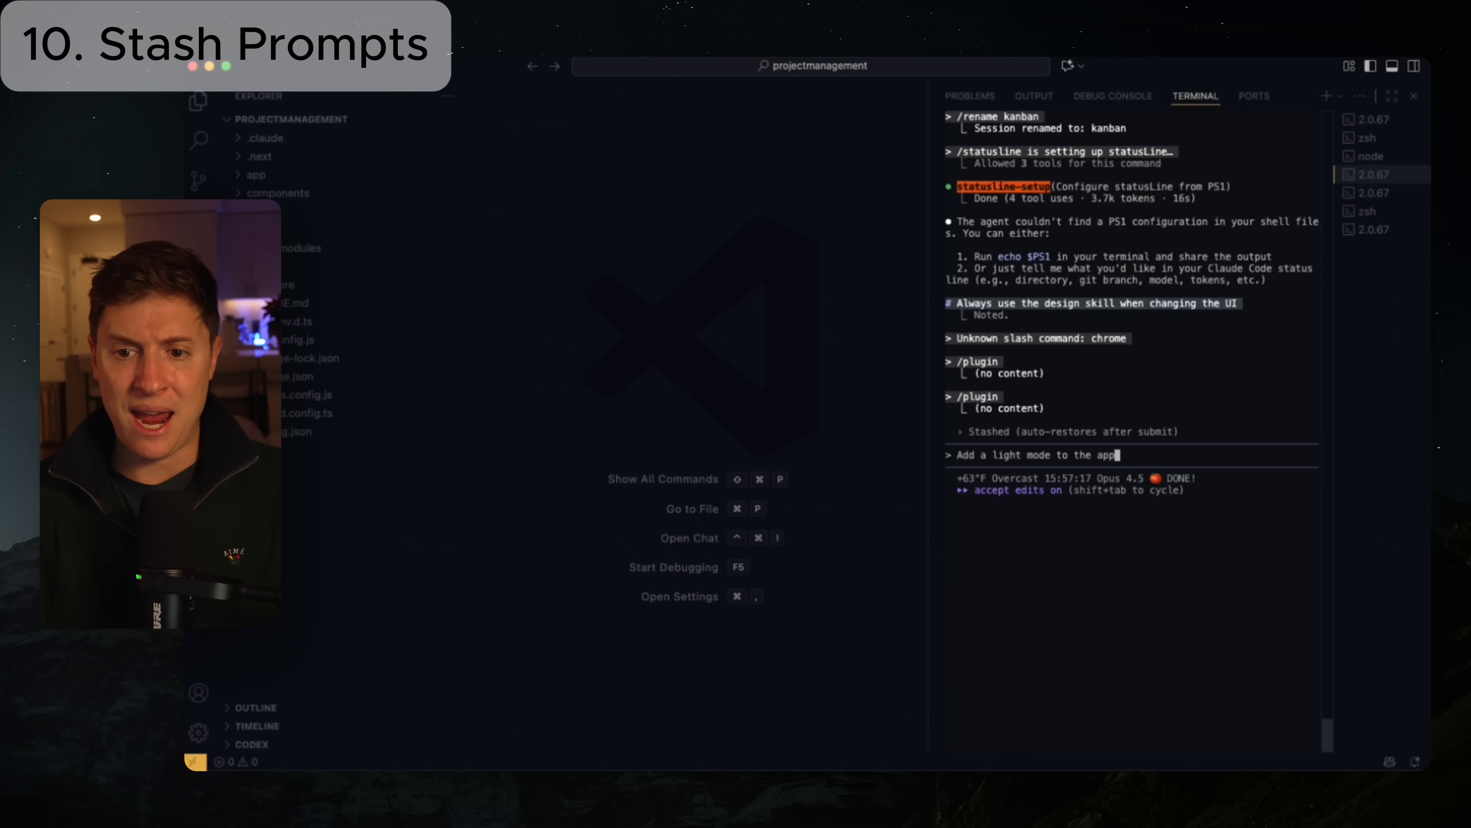
type("I want you to build out a calendar")
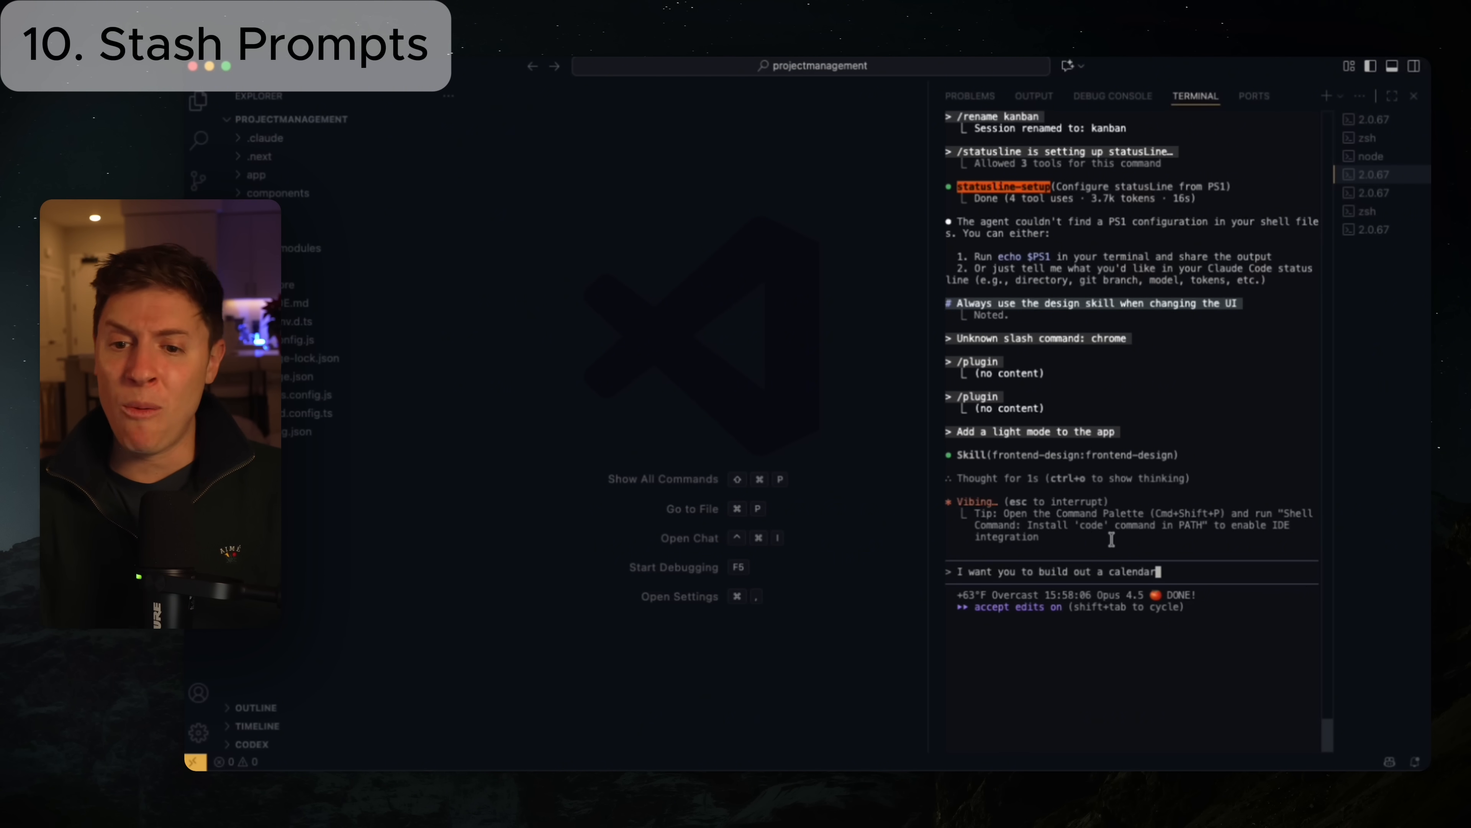
key("Escape")
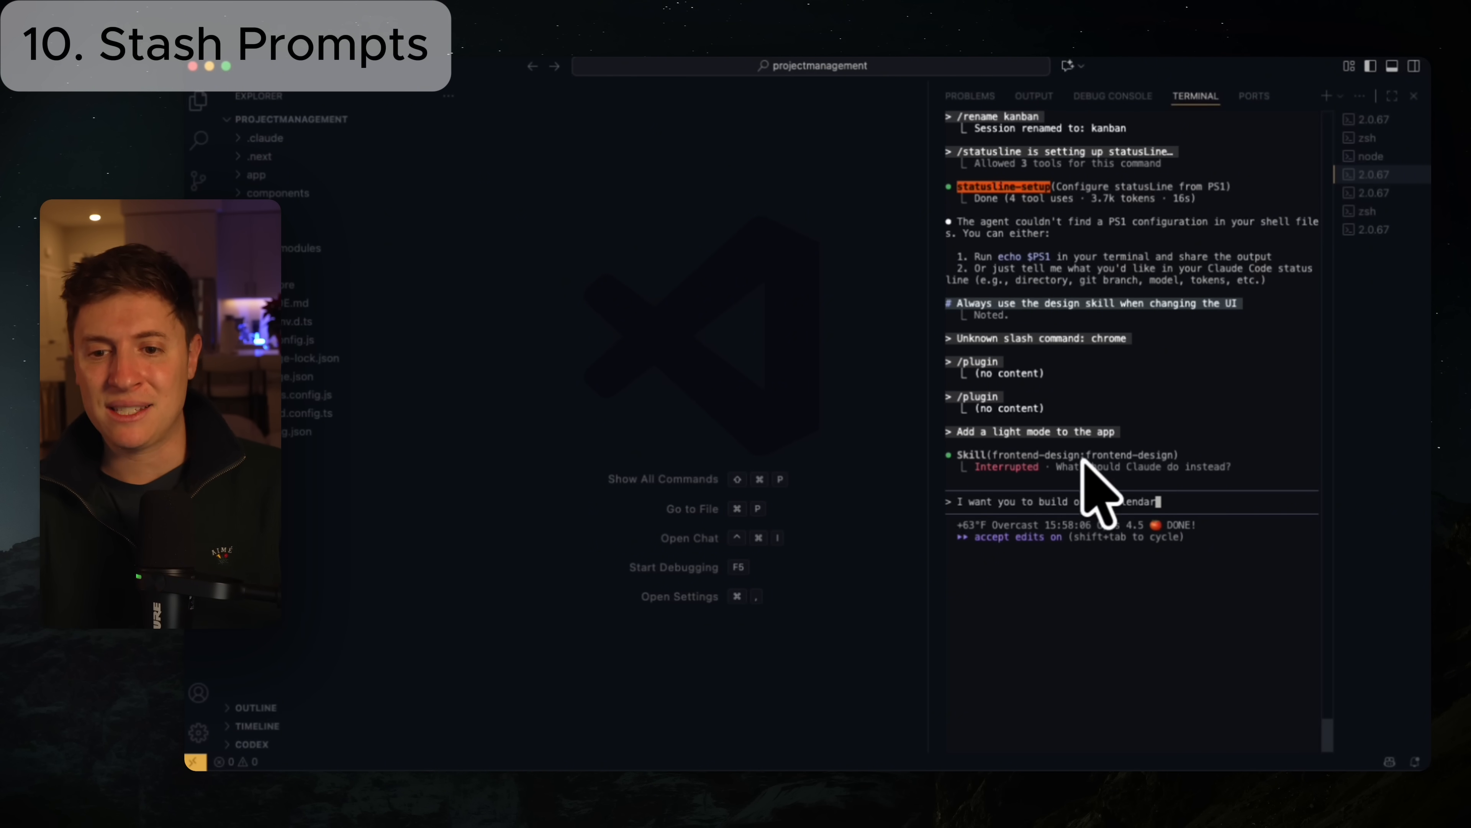
mouse_move(1138, 448)
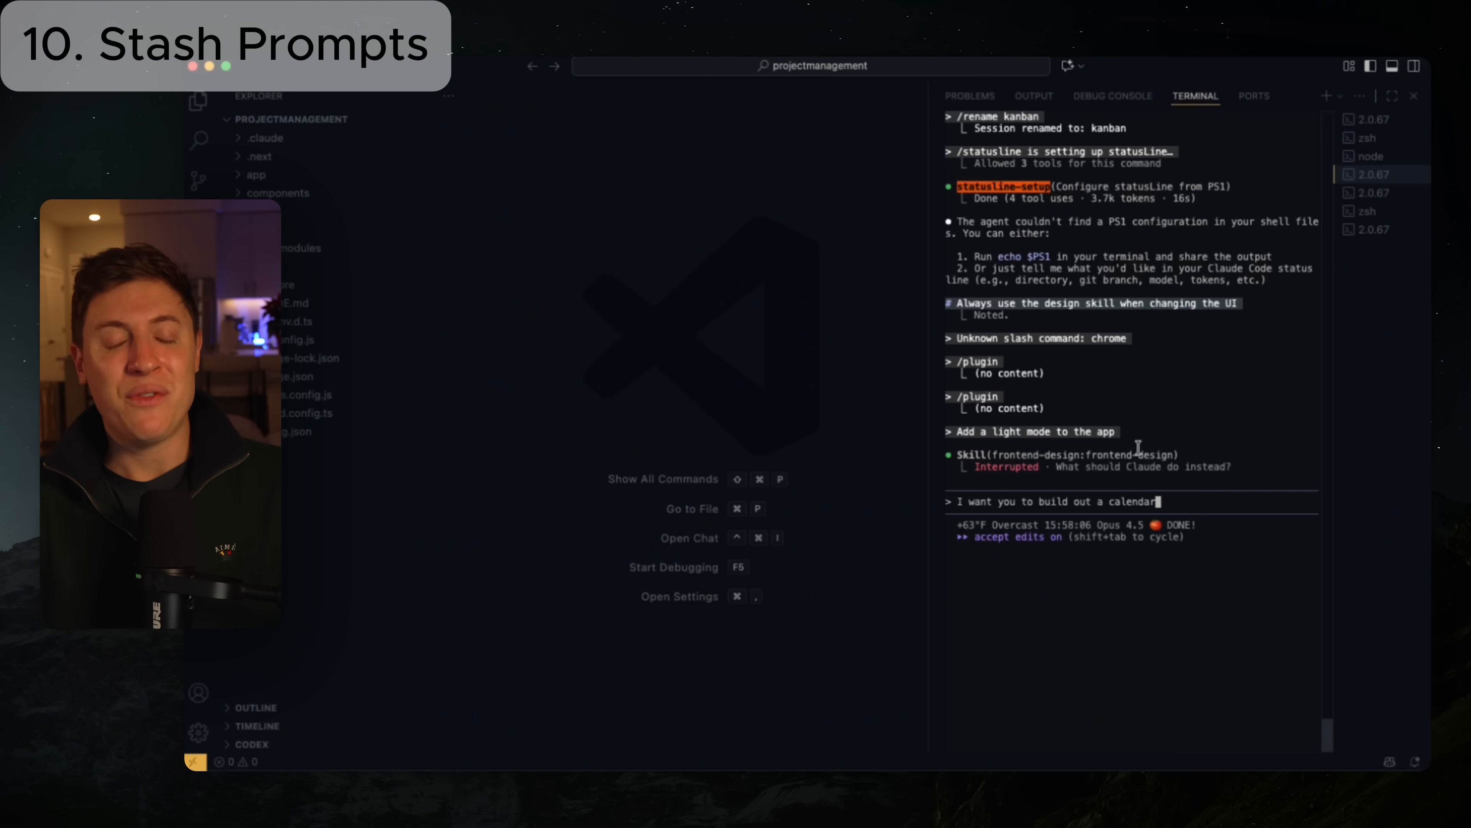